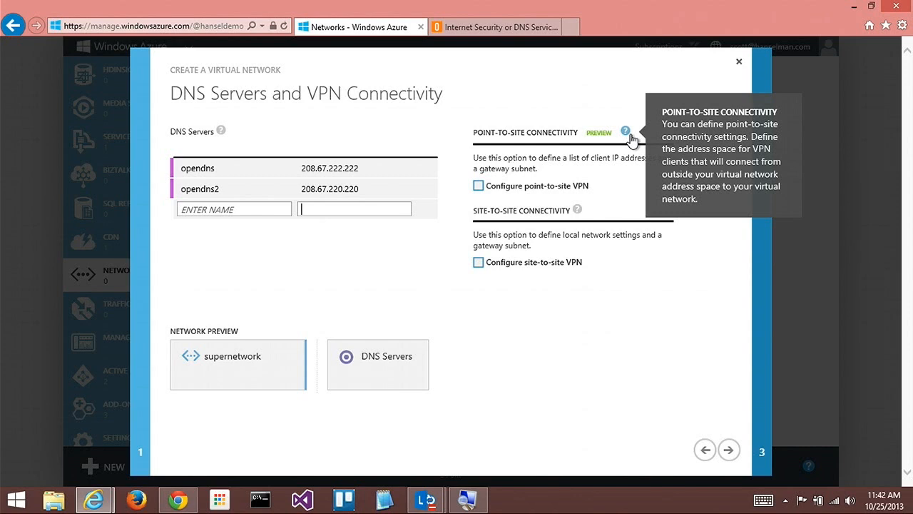
{"action": "mouse_move", "coordinate": [534, 307]}
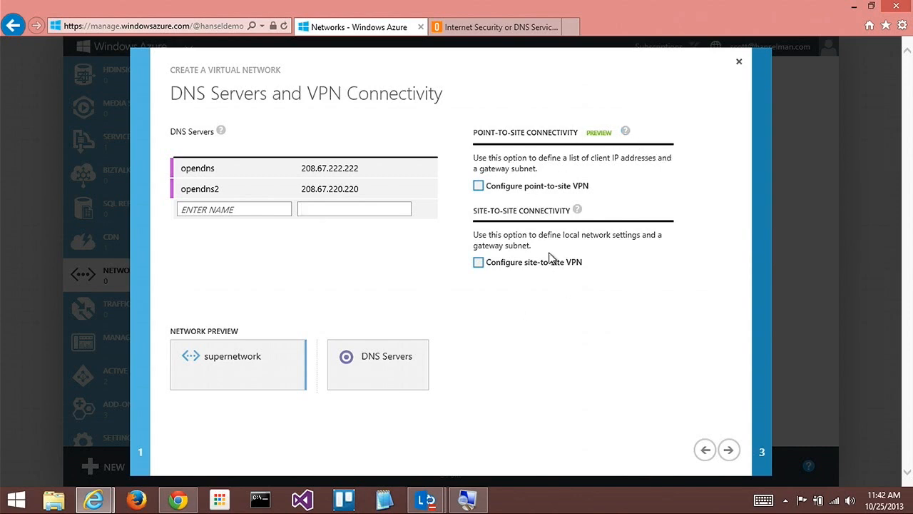
{"action": "mouse_move", "coordinate": [520, 210]}
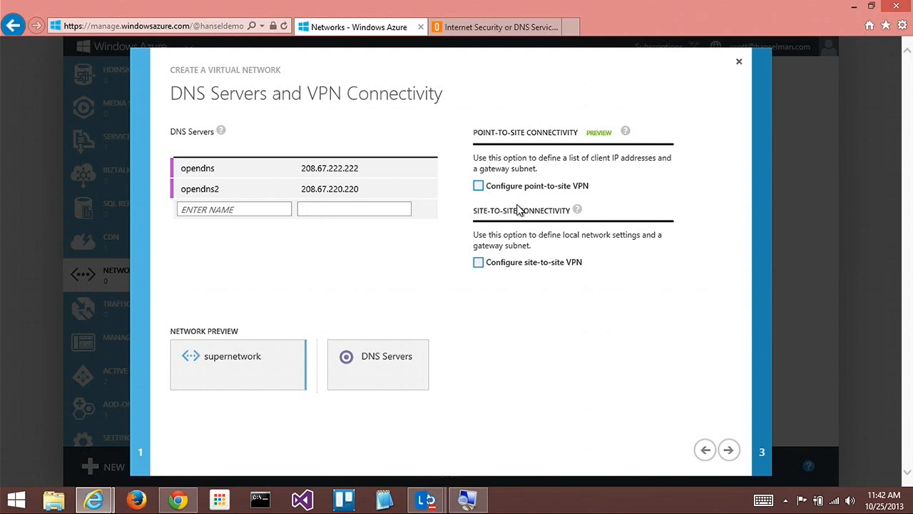
- Enable point-to-site VPN for supernetwork on the DNS Servers and VPN Connectivity page
{"action": "left_click", "coordinate": [354, 209]}
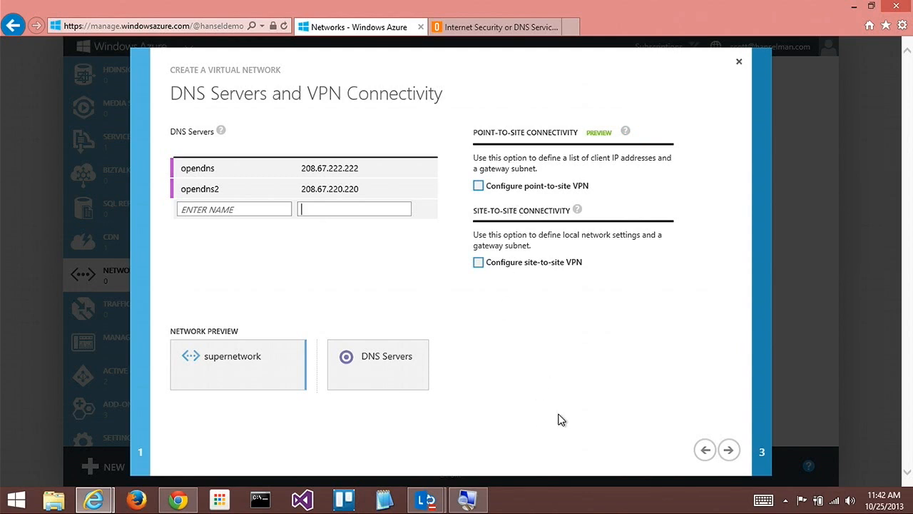
{"action": "mouse_move", "coordinate": [513, 196]}
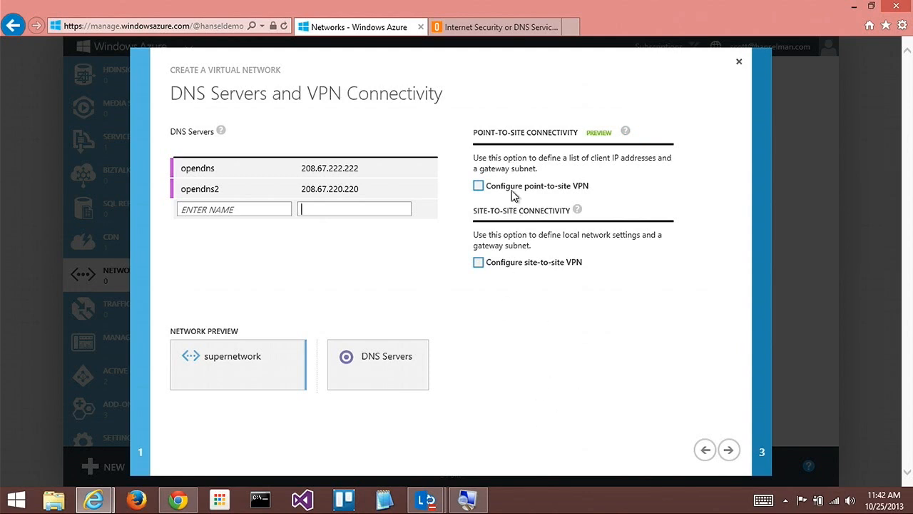
{"action": "left_click", "coordinate": [478, 186]}
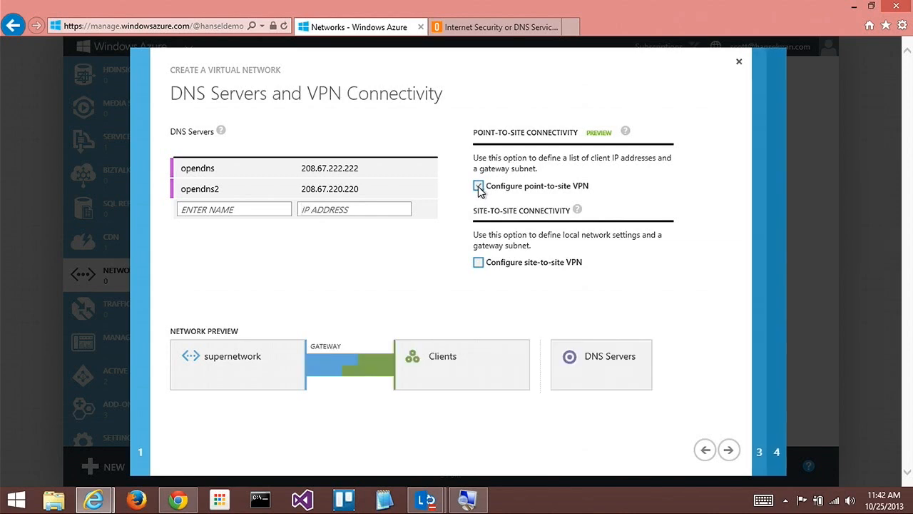
{"action": "left_click", "coordinate": [478, 186]}
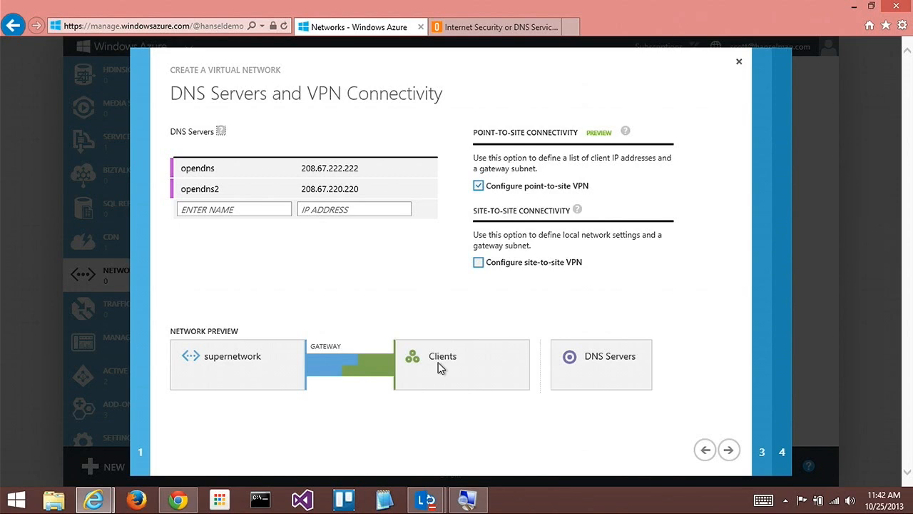
{"action": "mouse_move", "coordinate": [638, 305]}
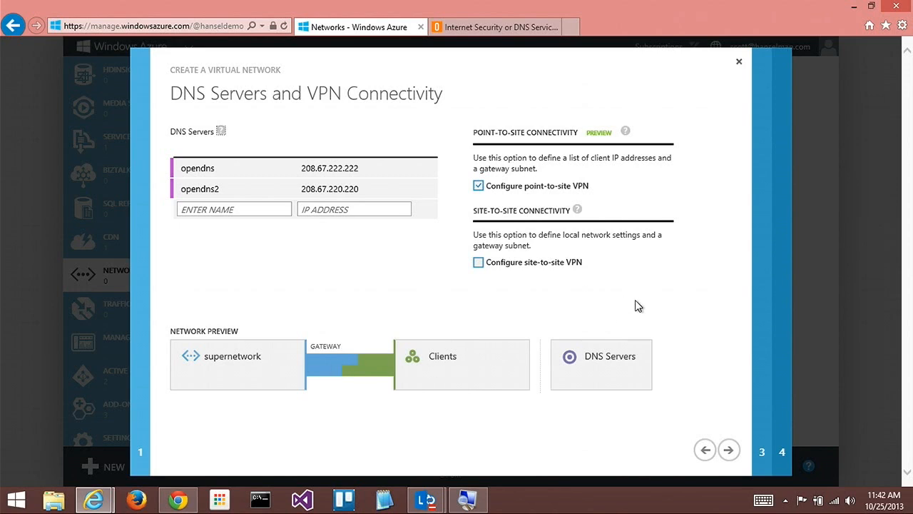
- Keep the point-to-site client address space at 10.0.0.0/24, giving 254 addresses
{"action": "left_click", "coordinate": [728, 450]}
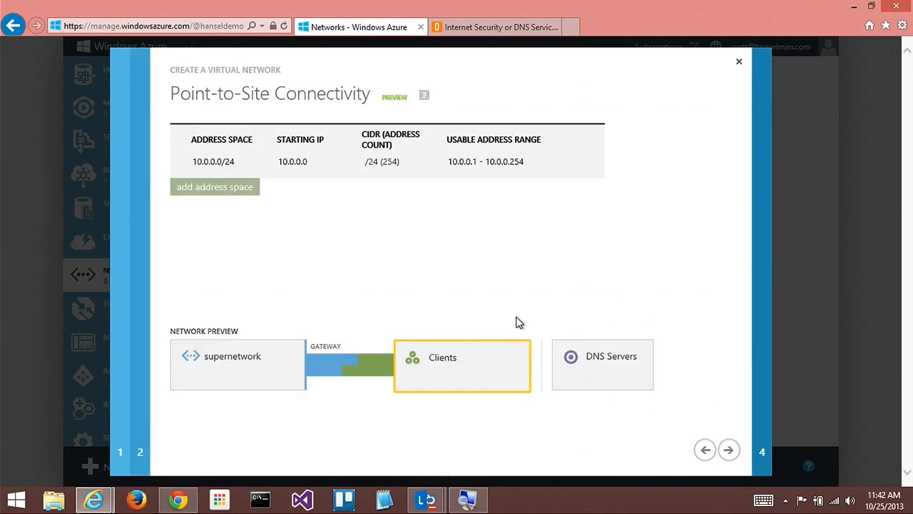
{"action": "mouse_move", "coordinate": [261, 235]}
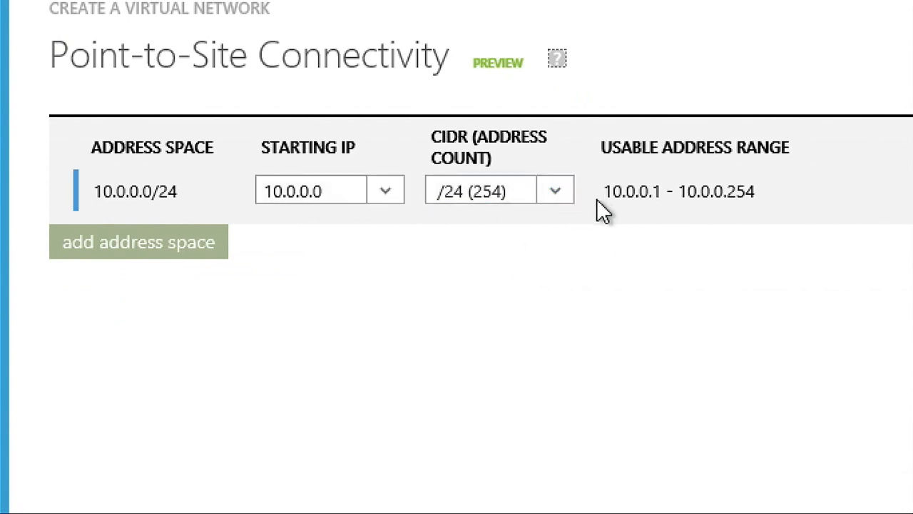
{"action": "left_click", "coordinate": [555, 191]}
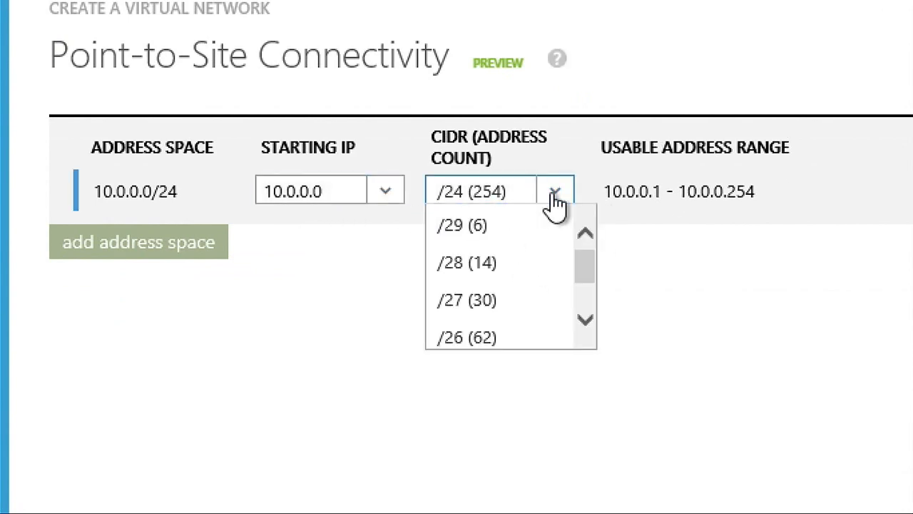
{"action": "left_click", "coordinate": [385, 190]}
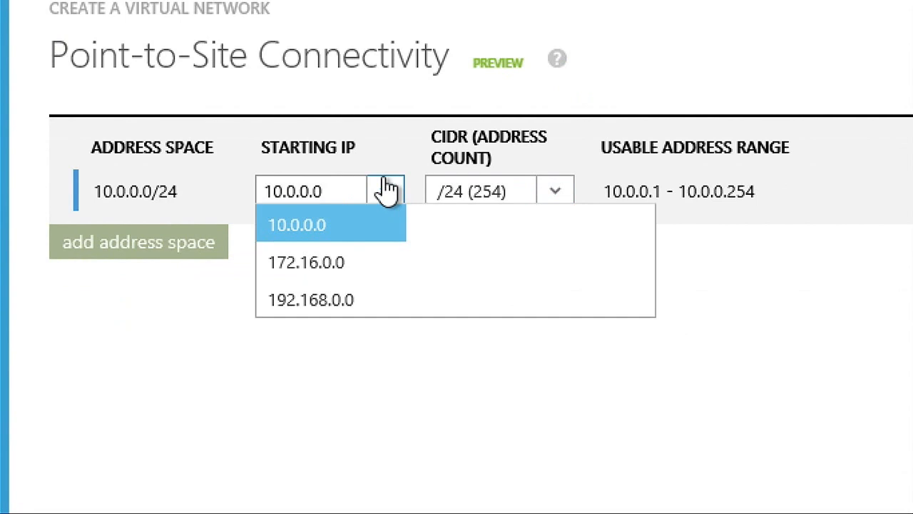
{"action": "left_click", "coordinate": [296, 224]}
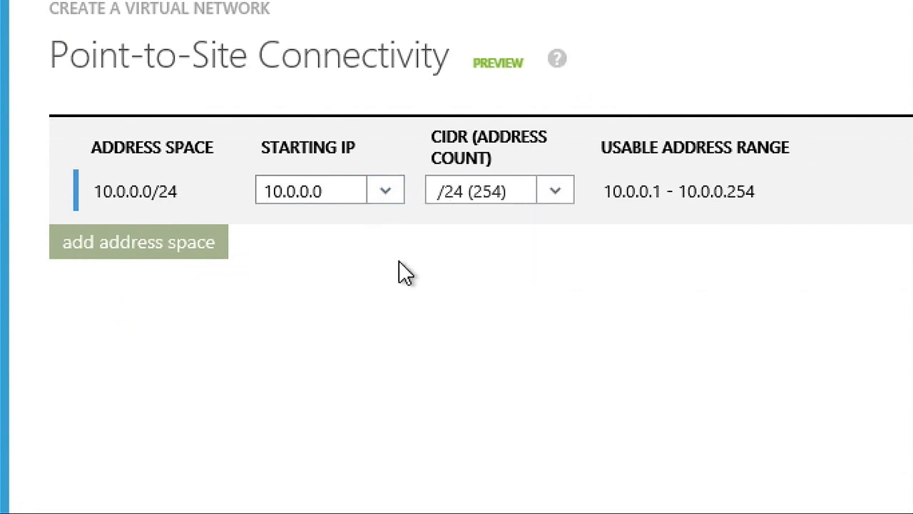
{"action": "mouse_move", "coordinate": [371, 274]}
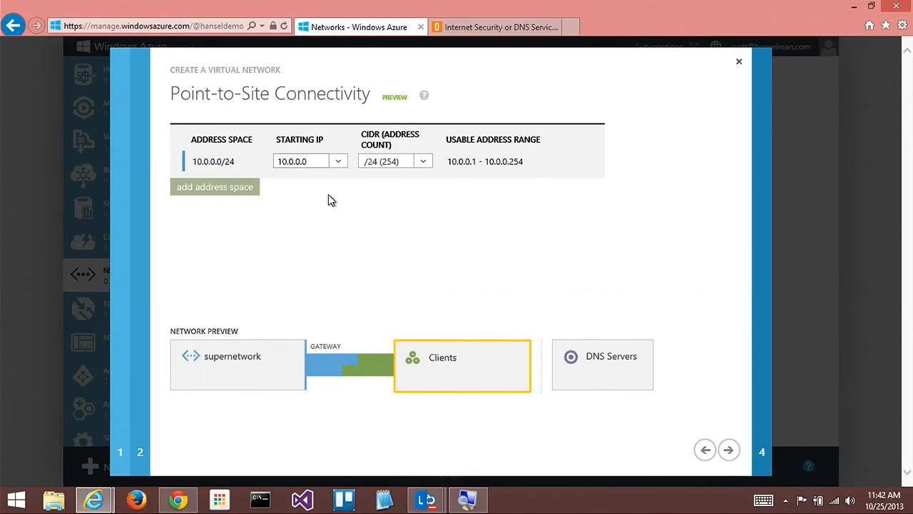
{"action": "mouse_move", "coordinate": [369, 296]}
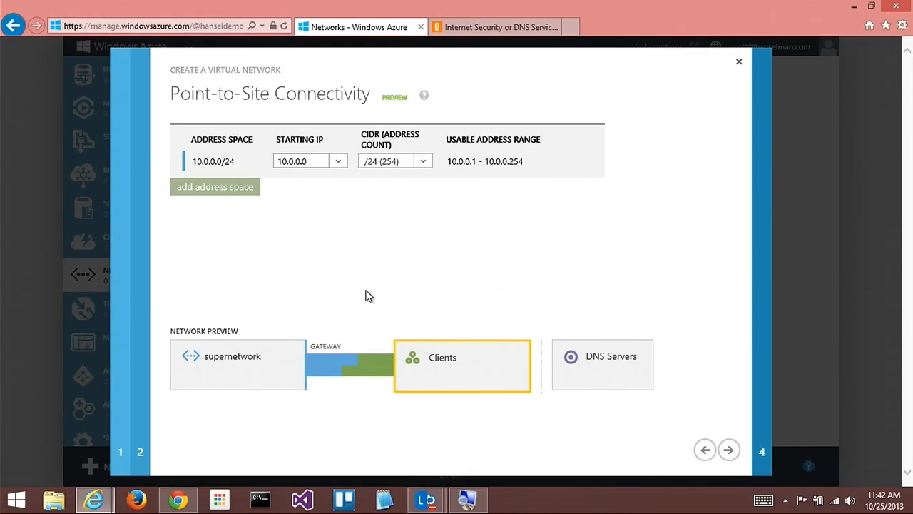
{"action": "mouse_move", "coordinate": [345, 261]}
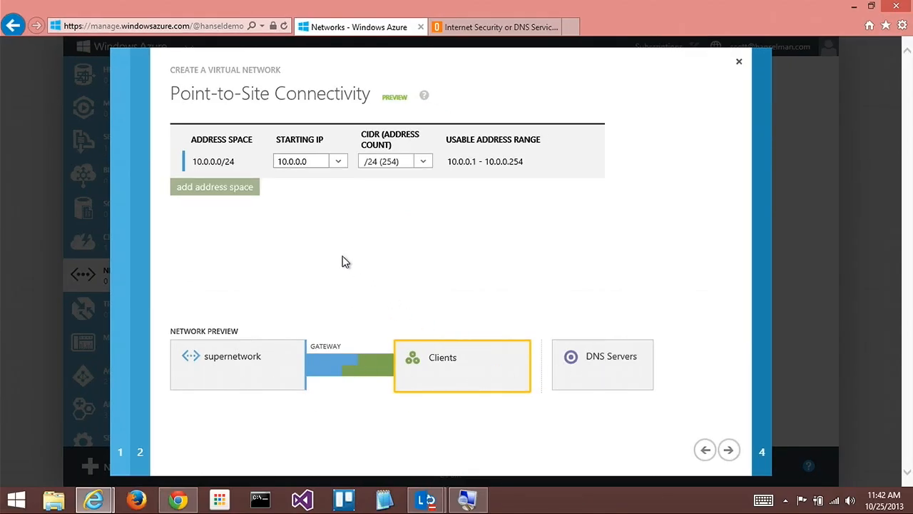
{"action": "mouse_move", "coordinate": [398, 266]}
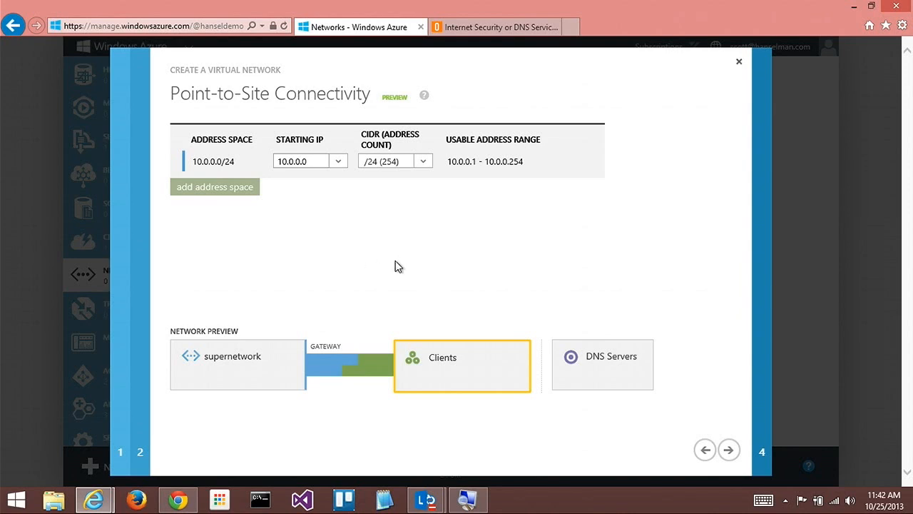
{"action": "mouse_move", "coordinate": [336, 185]}
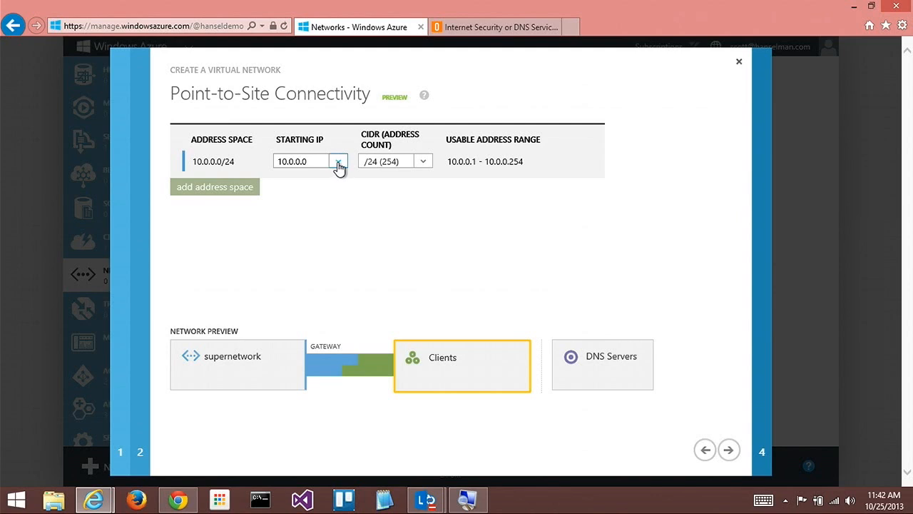
{"action": "left_click", "coordinate": [338, 161]}
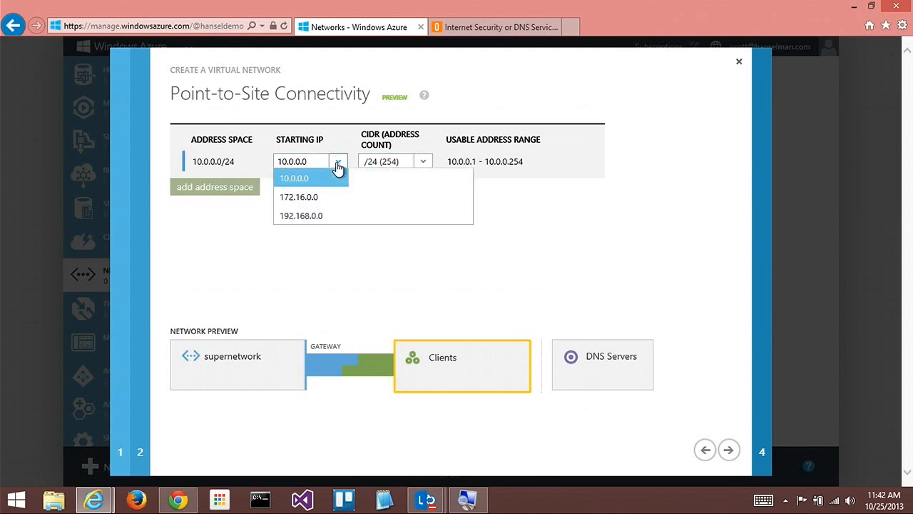
{"action": "mouse_move", "coordinate": [345, 164]}
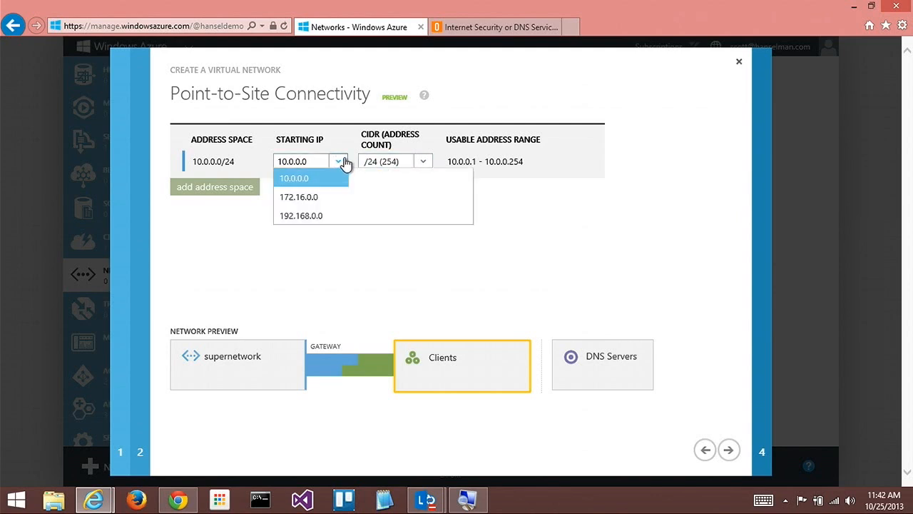
{"action": "mouse_move", "coordinate": [310, 216]}
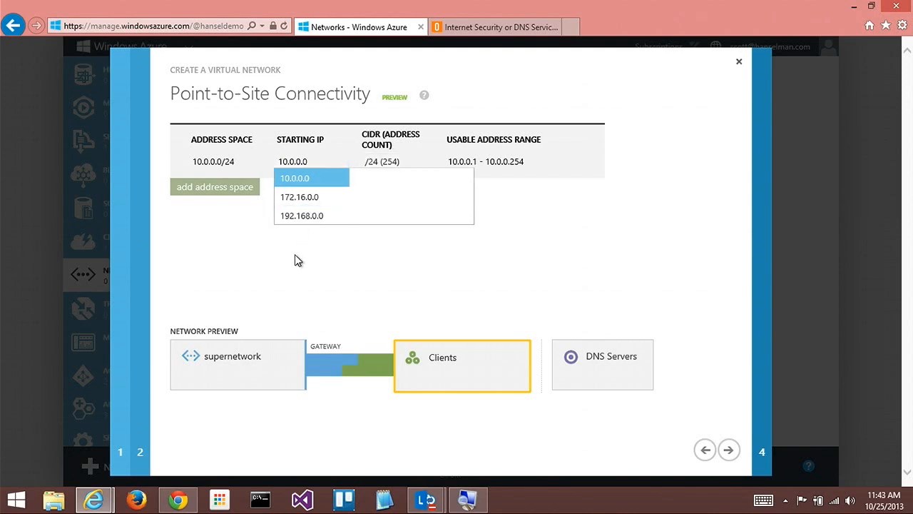
{"action": "left_click", "coordinate": [295, 177]}
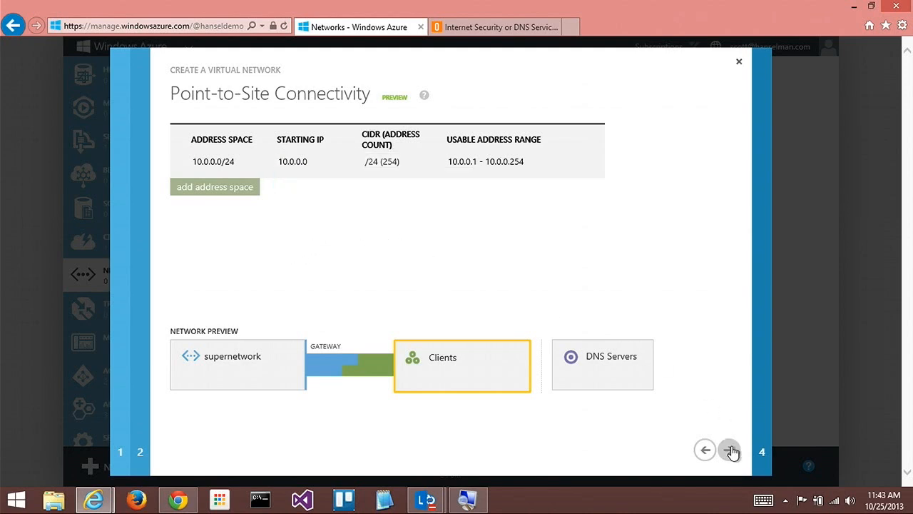
{"action": "left_click", "coordinate": [425, 161]}
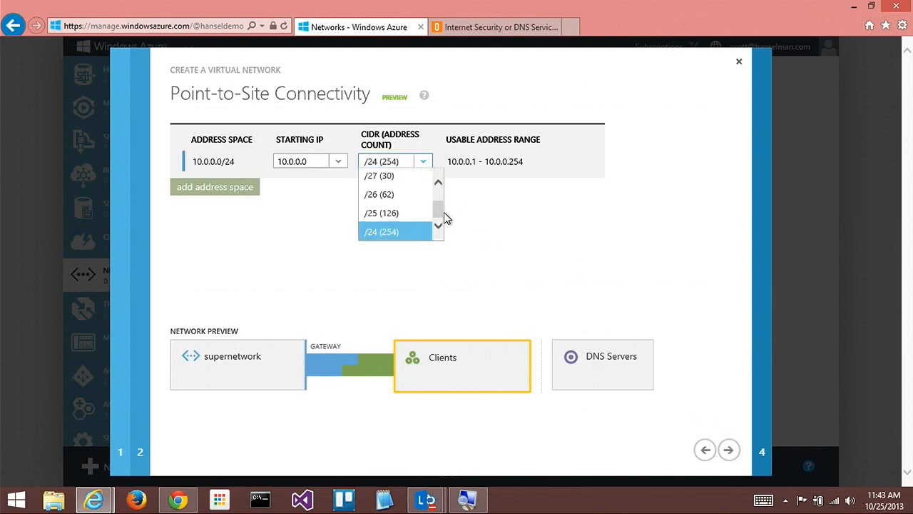
{"action": "left_click", "coordinate": [382, 231]}
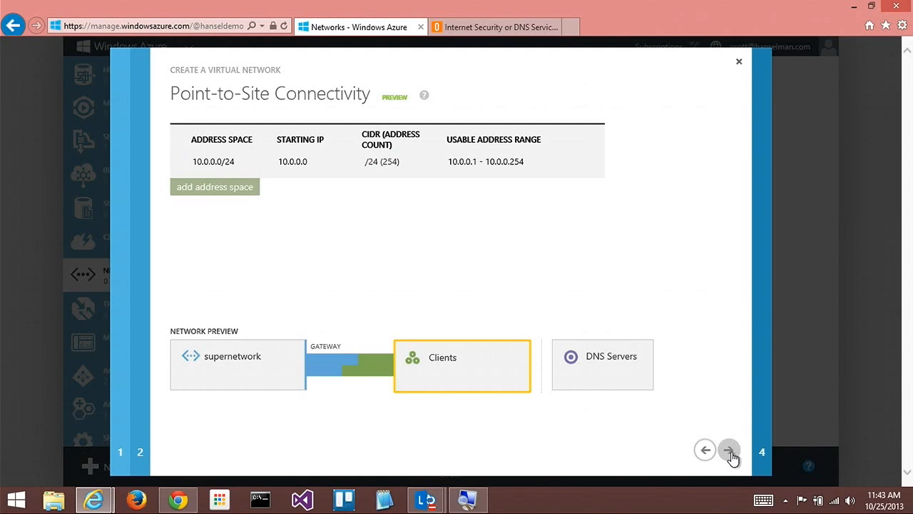
- Add a 10.0.1.32/29 gateway subnet and finish creating supernetwork
{"action": "left_click", "coordinate": [705, 449]}
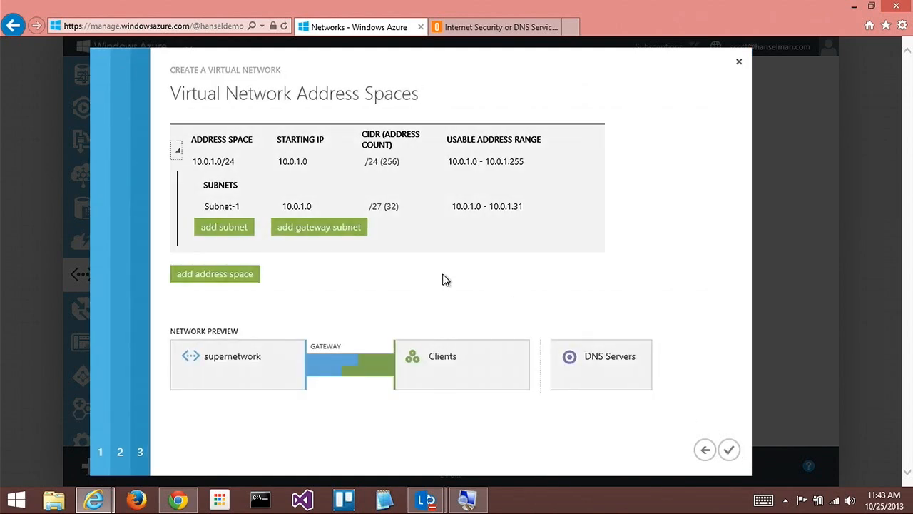
{"action": "mouse_move", "coordinate": [389, 277]}
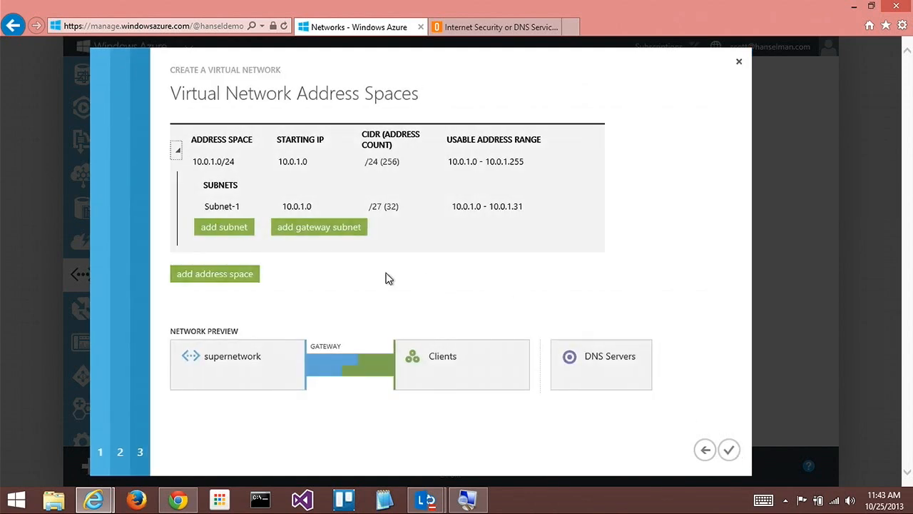
{"action": "mouse_move", "coordinate": [463, 231]}
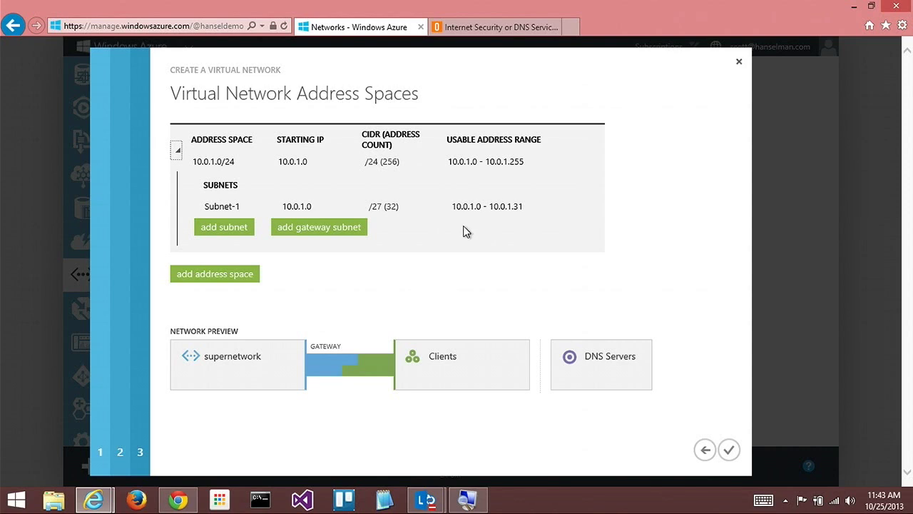
{"action": "mouse_move", "coordinate": [505, 223]}
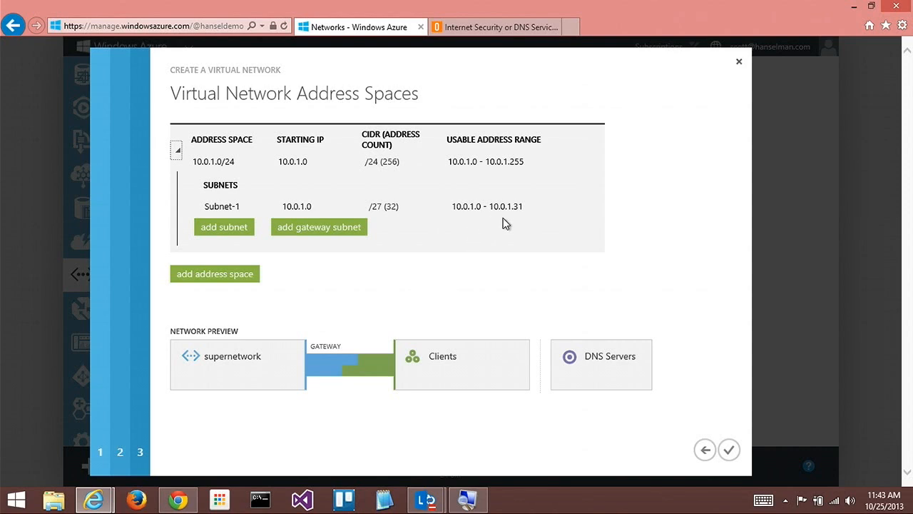
{"action": "mouse_move", "coordinate": [469, 225]}
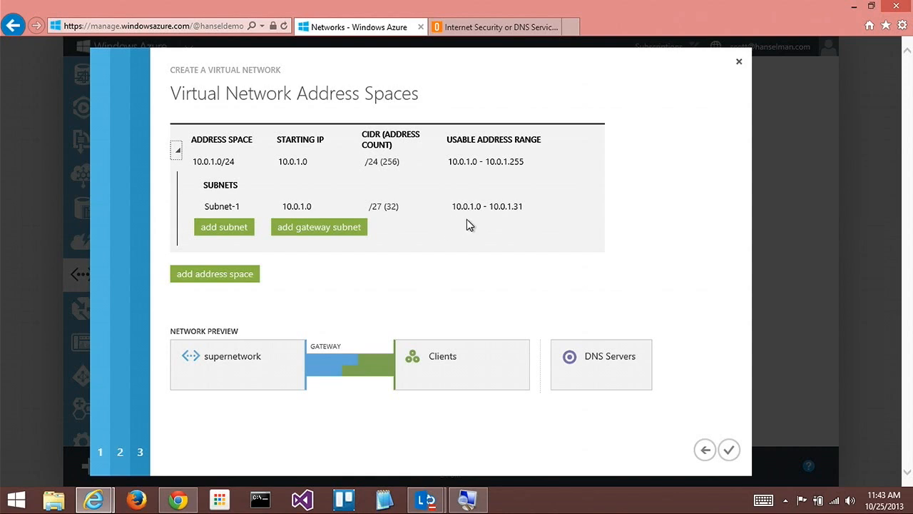
{"action": "mouse_move", "coordinate": [573, 398]}
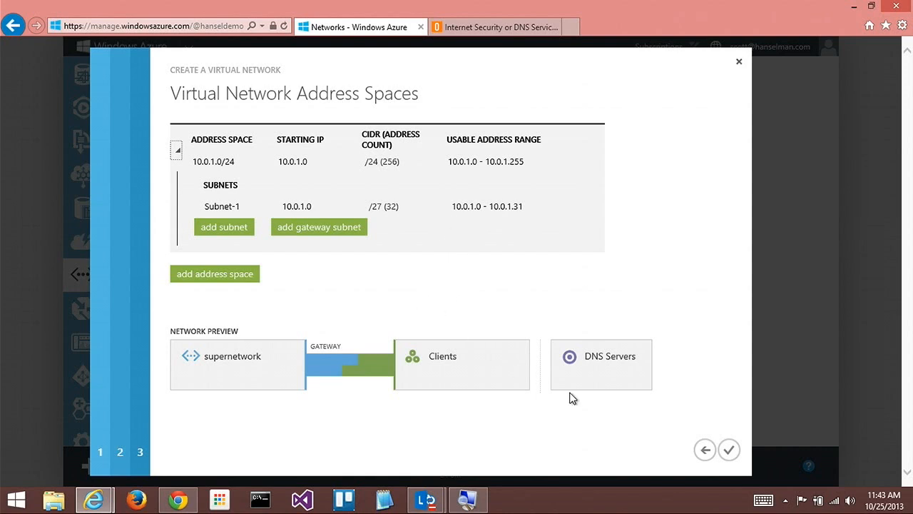
{"action": "mouse_move", "coordinate": [729, 451]}
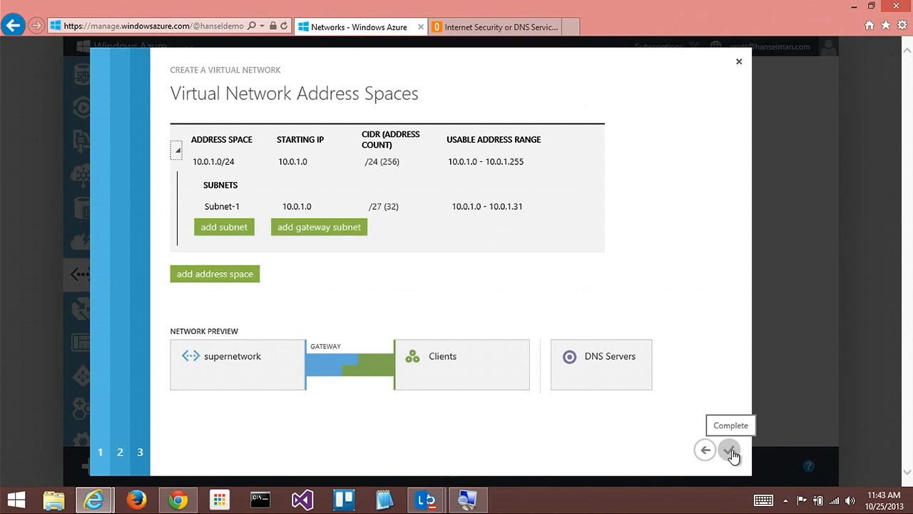
{"action": "left_click", "coordinate": [729, 450]}
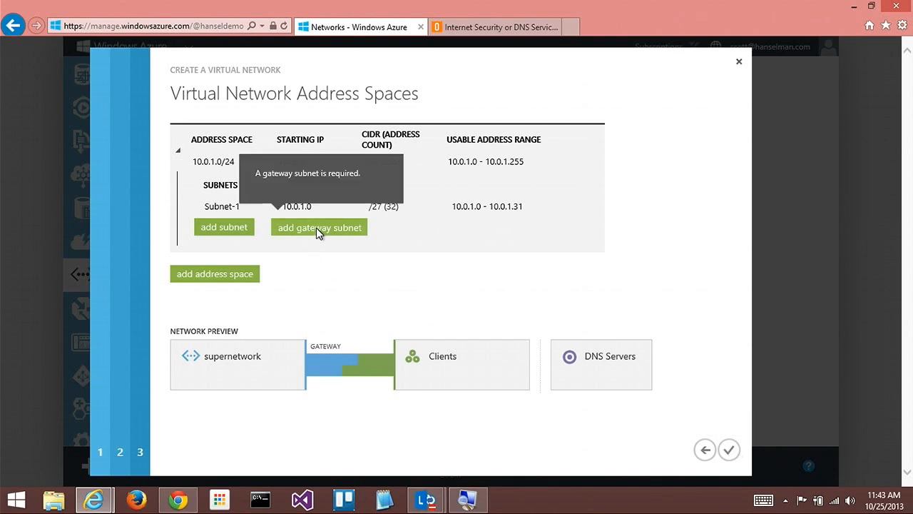
{"action": "left_click", "coordinate": [319, 227]}
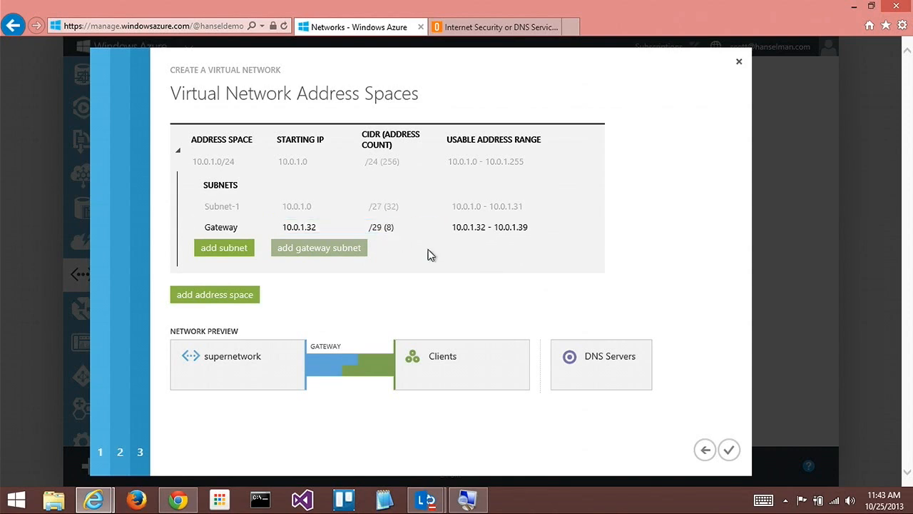
{"action": "mouse_move", "coordinate": [357, 288]}
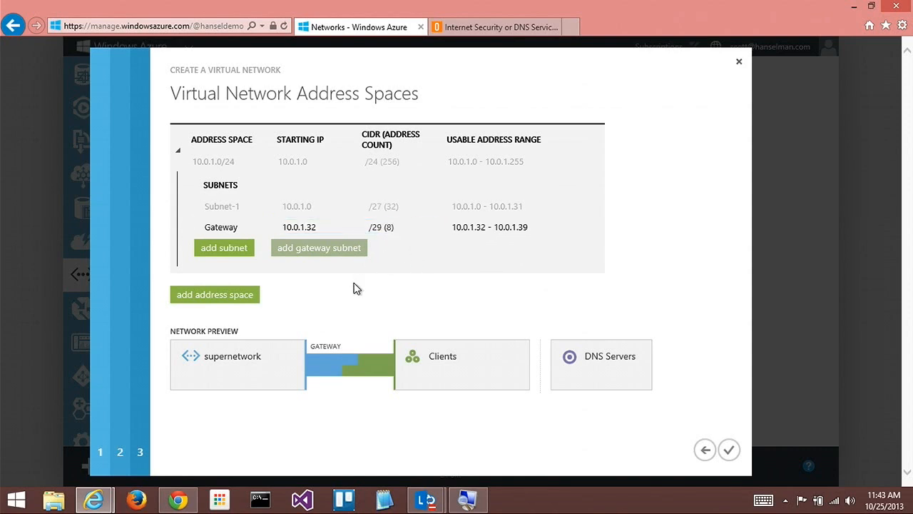
{"action": "left_click", "coordinate": [728, 450]}
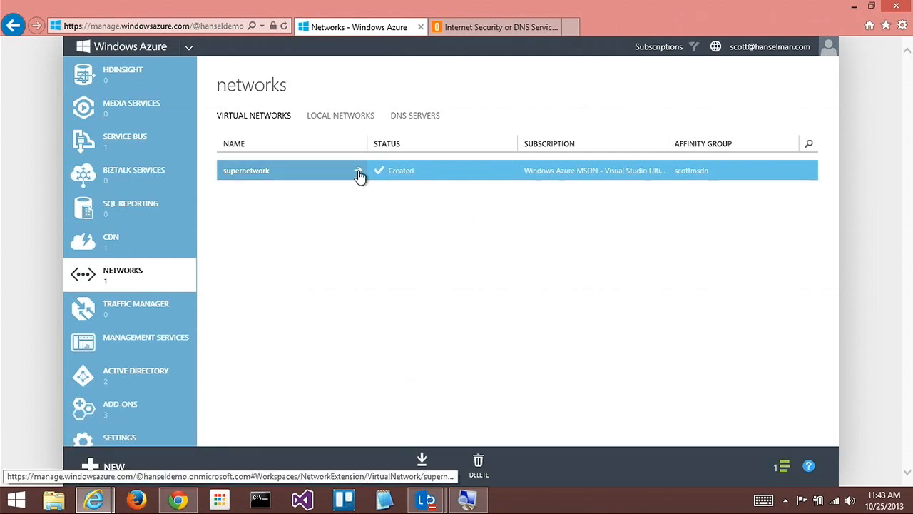
- Open supernetwork's dashboard and review the warning that its gateway was not created
{"action": "left_click", "coordinate": [246, 170]}
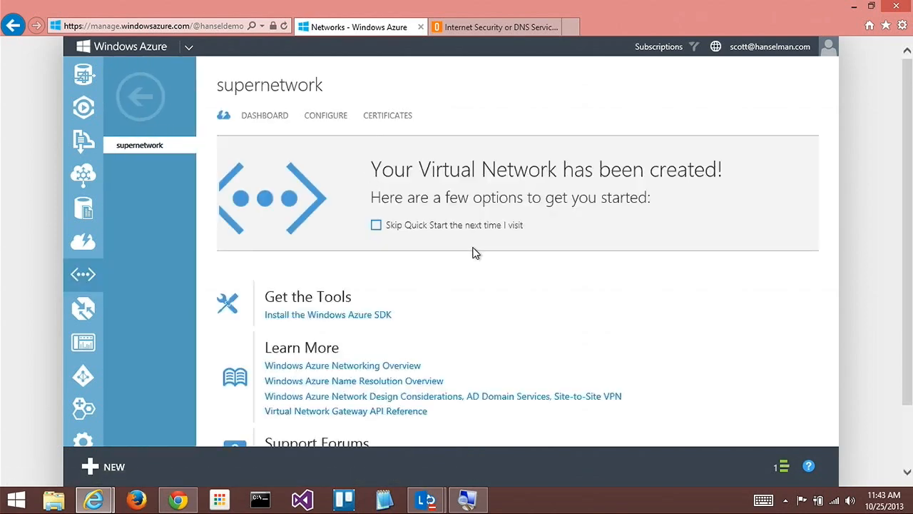
{"action": "mouse_move", "coordinate": [378, 198]}
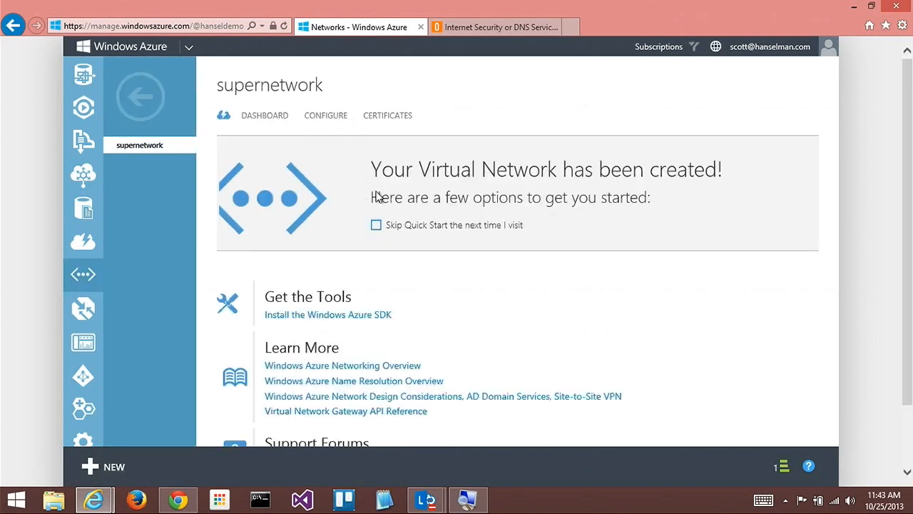
{"action": "mouse_move", "coordinate": [375, 191]}
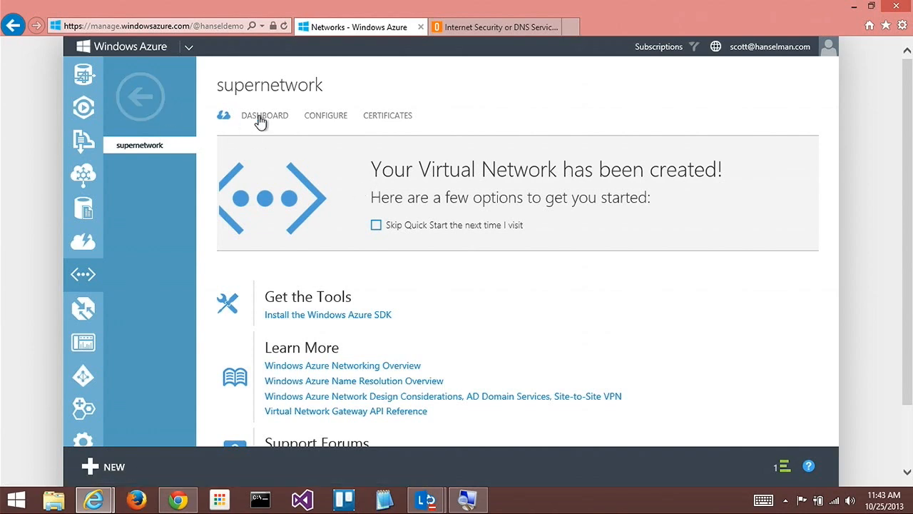
{"action": "left_click", "coordinate": [265, 115]}
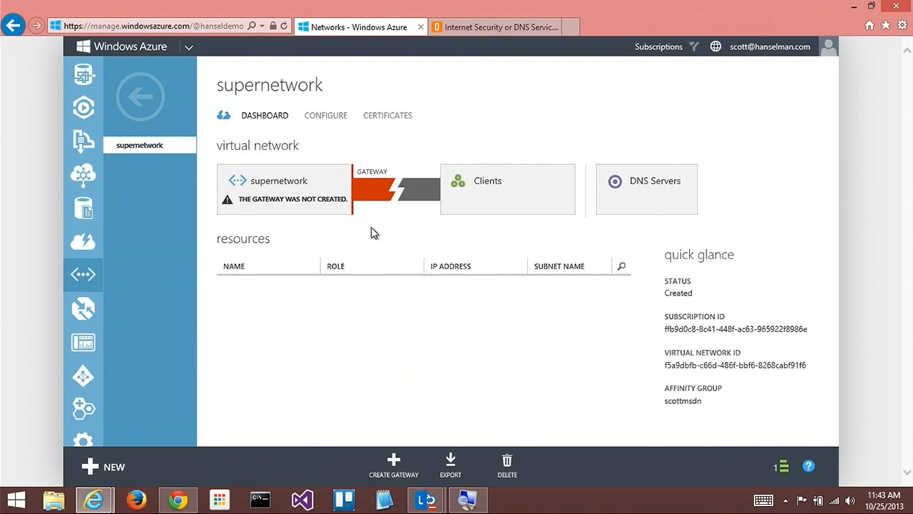
{"action": "mouse_move", "coordinate": [388, 202]}
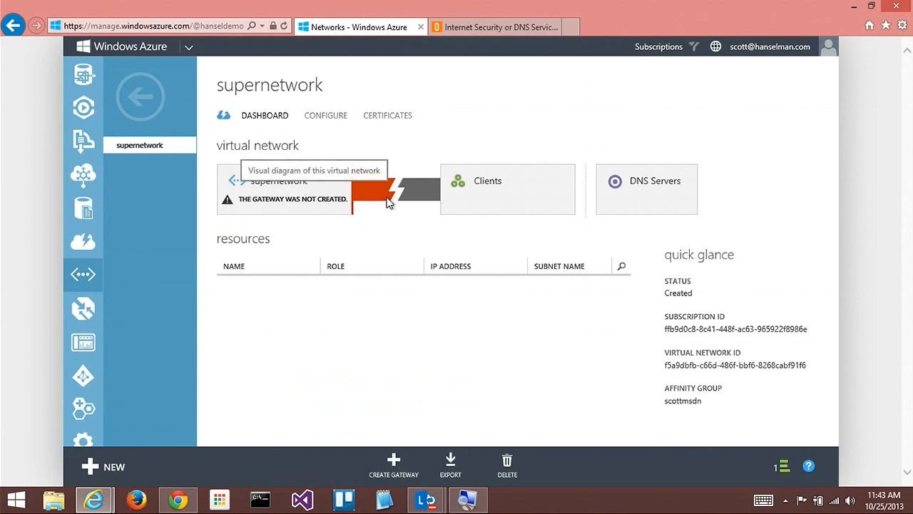
{"action": "mouse_move", "coordinate": [405, 205]}
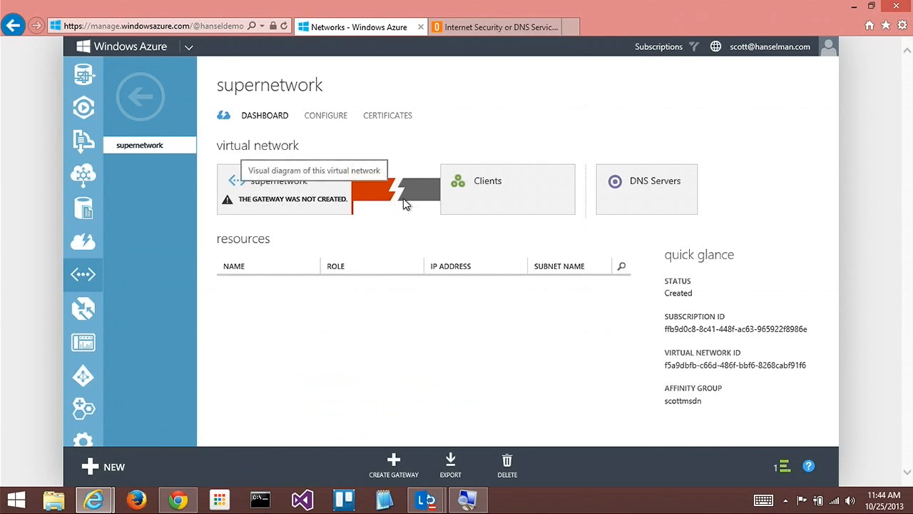
{"action": "mouse_move", "coordinate": [421, 266]}
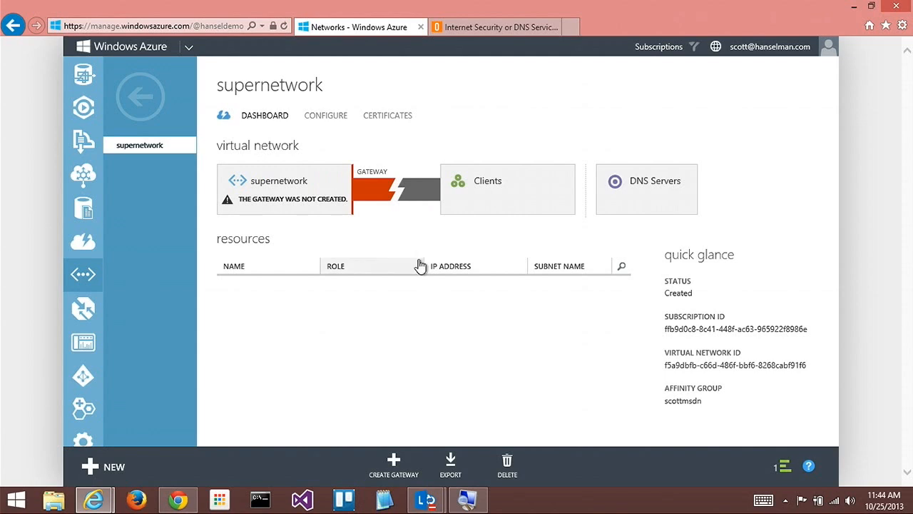
{"action": "mouse_move", "coordinate": [374, 202]}
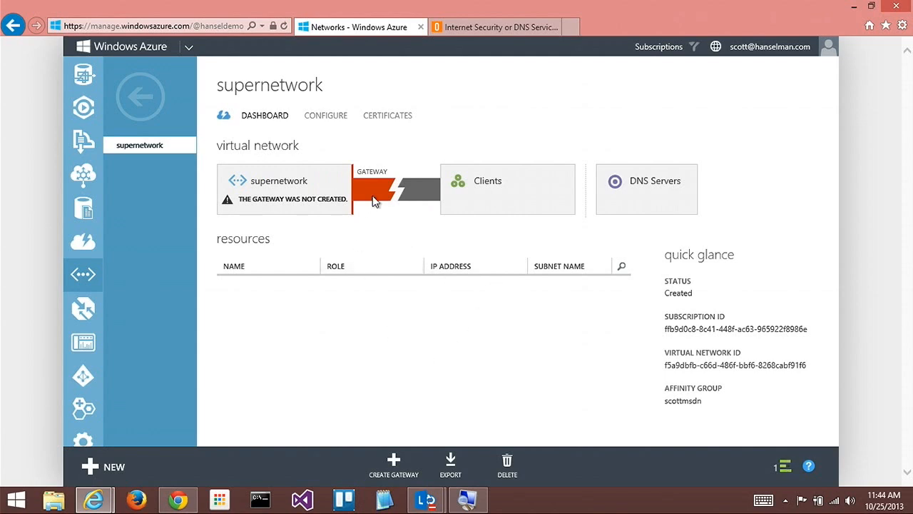
{"action": "mouse_move", "coordinate": [342, 203]}
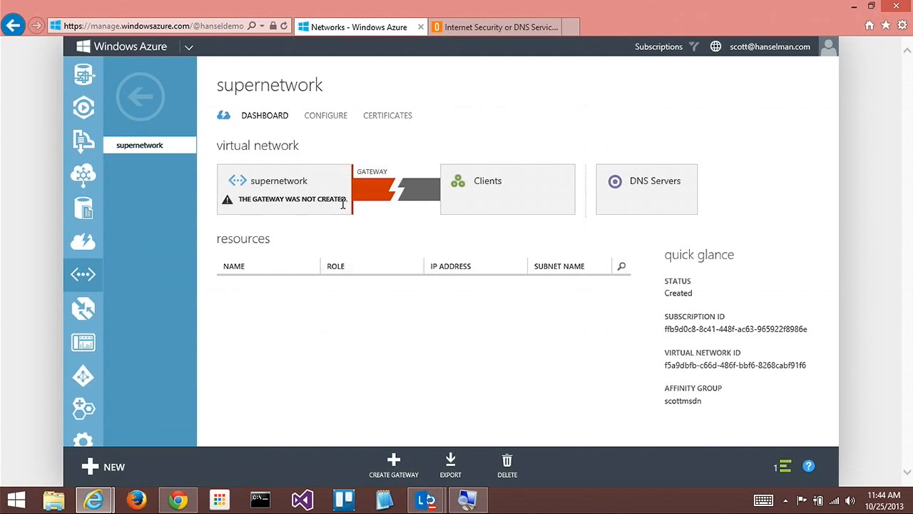
{"action": "mouse_move", "coordinate": [341, 206]}
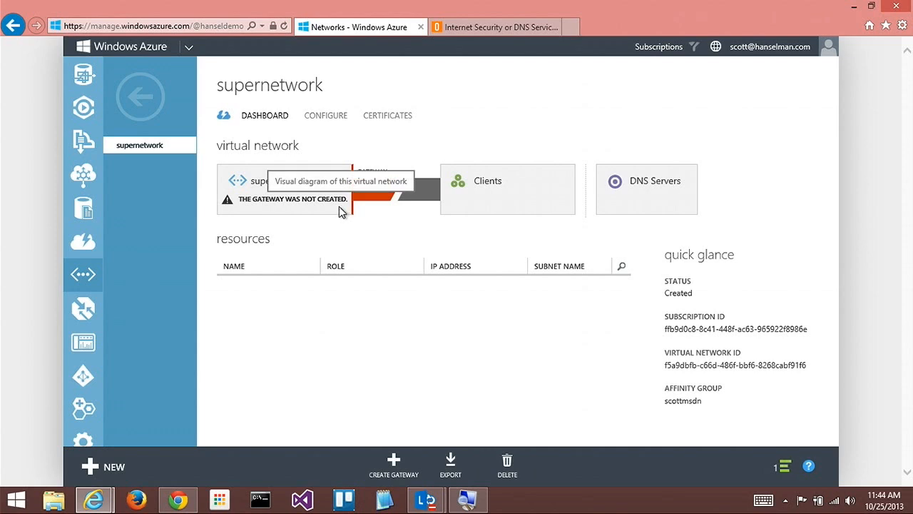
{"action": "mouse_move", "coordinate": [276, 200]}
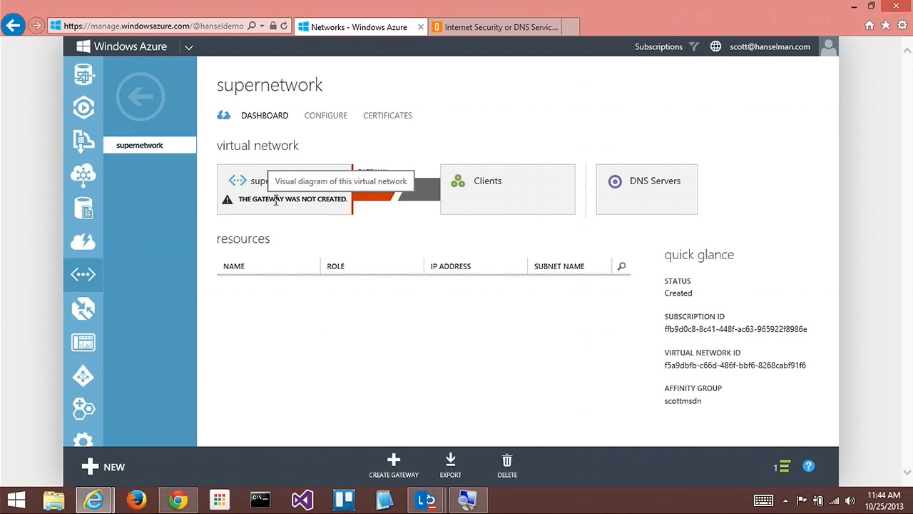
{"action": "mouse_move", "coordinate": [140, 100]}
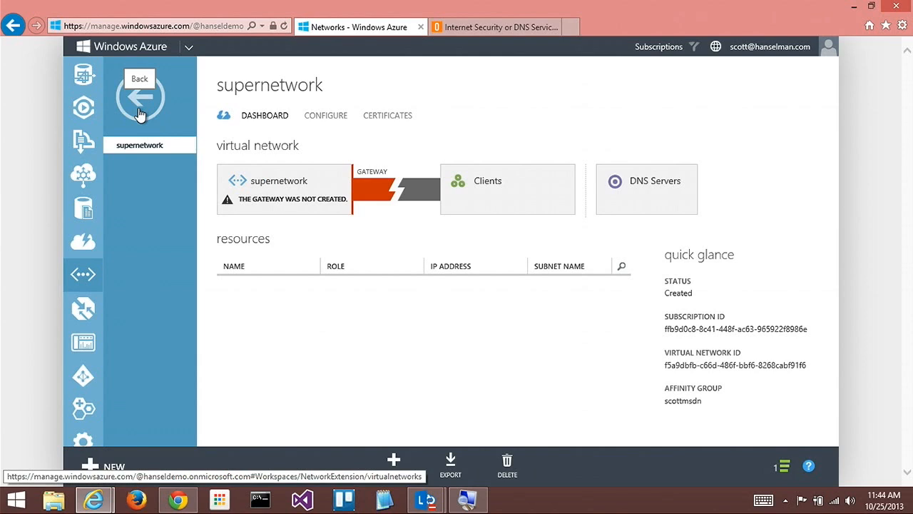
{"action": "mouse_move", "coordinate": [82, 107]}
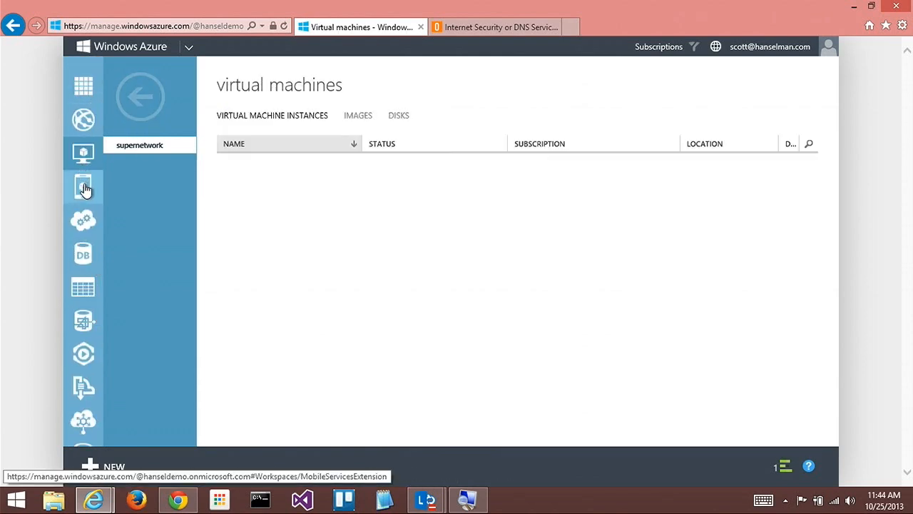
- Start a new virtual machine from the image gallery using Ubuntu Server 13.04
{"action": "left_click", "coordinate": [82, 152]}
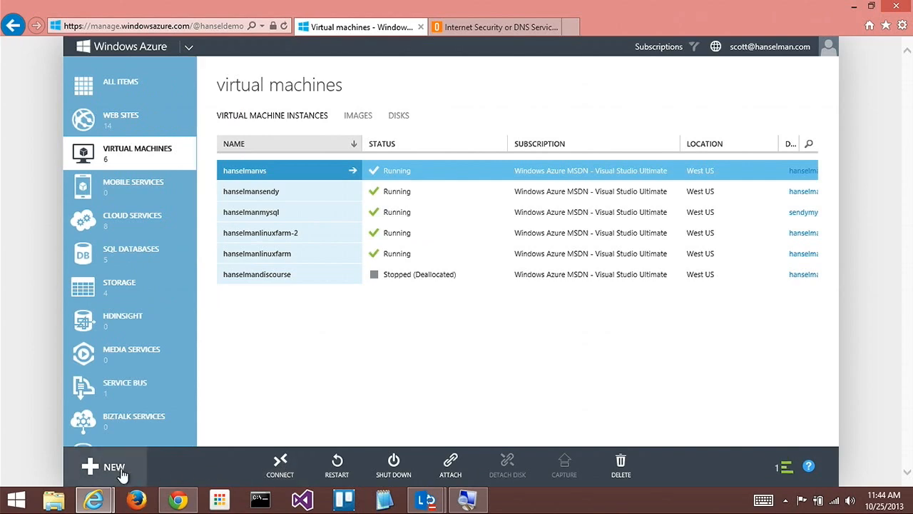
{"action": "left_click", "coordinate": [113, 465]}
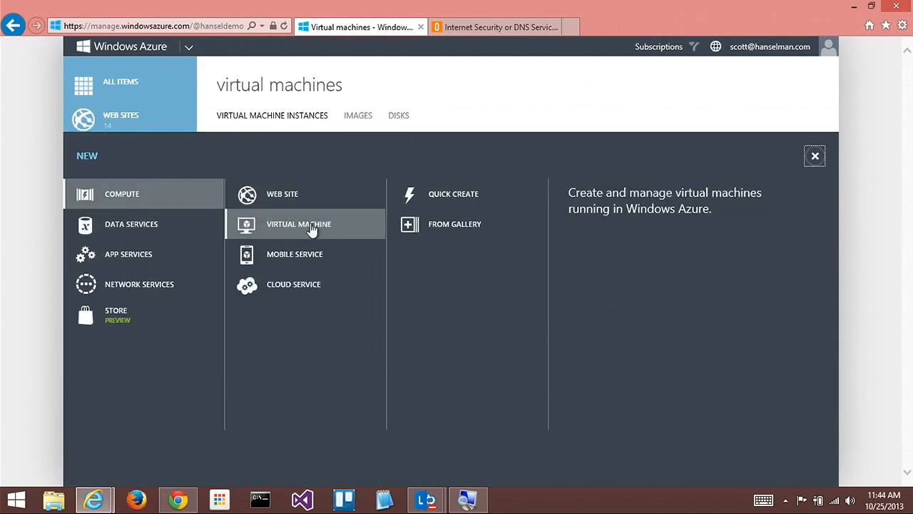
{"action": "left_click", "coordinate": [454, 223]}
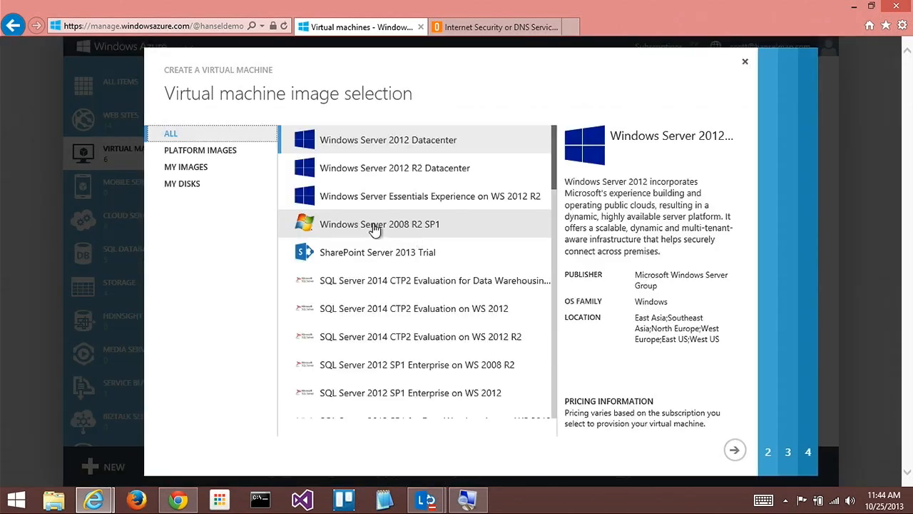
{"action": "scroll", "scroll_direction": "down", "scroll_amount": 3}
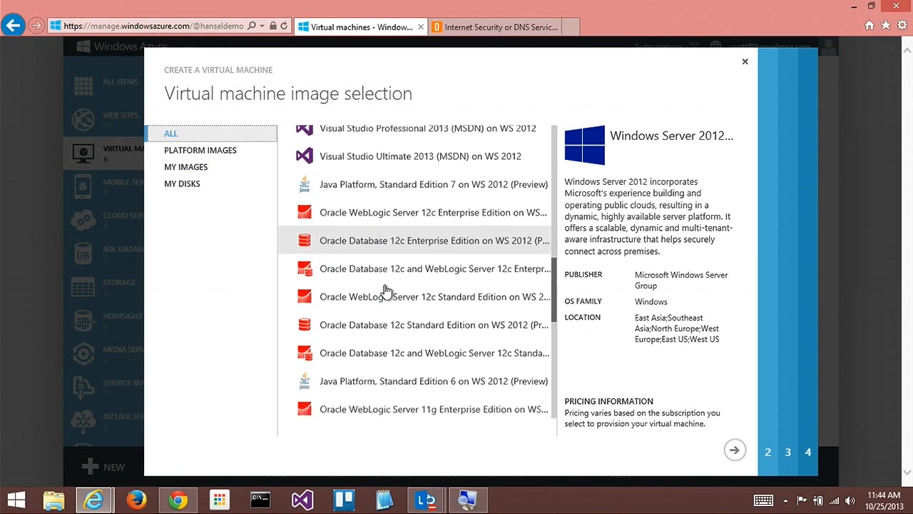
{"action": "scroll", "scroll_direction": "down", "scroll_amount": 3}
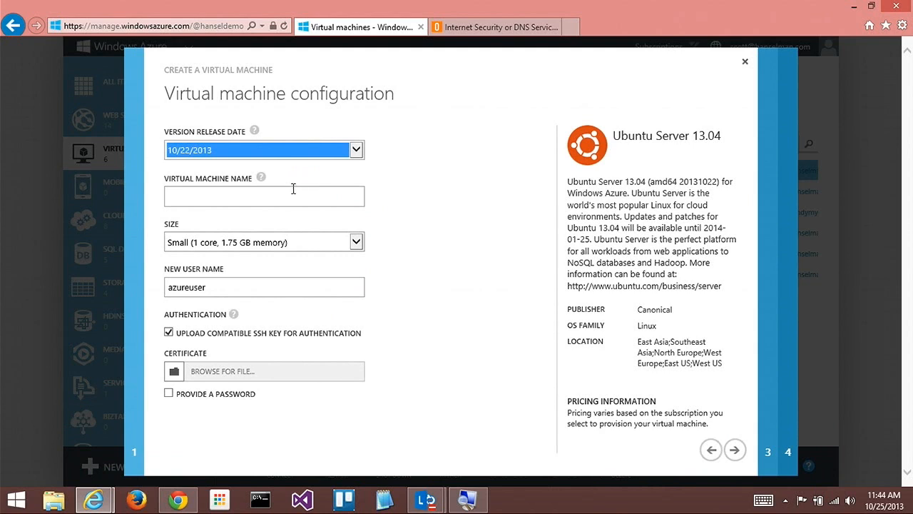
- Name the VM superbuntu and set password login instead of an SSH key
{"action": "type", "text": "supernetworklinux"}
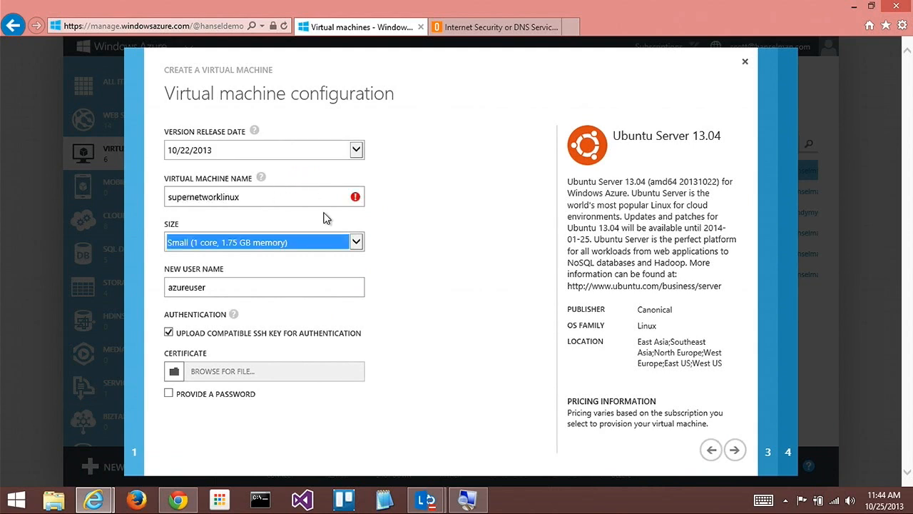
{"action": "left_click", "coordinate": [264, 197]}
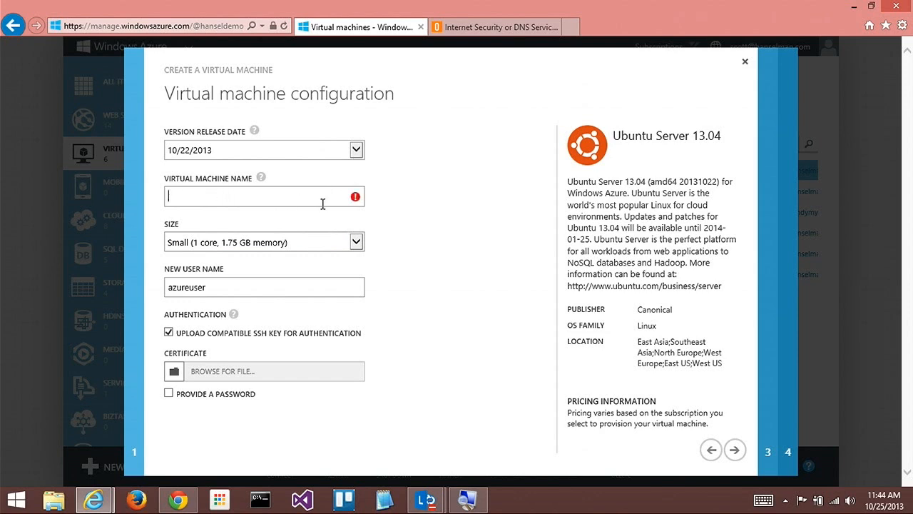
{"action": "type", "text": "superbuntu"}
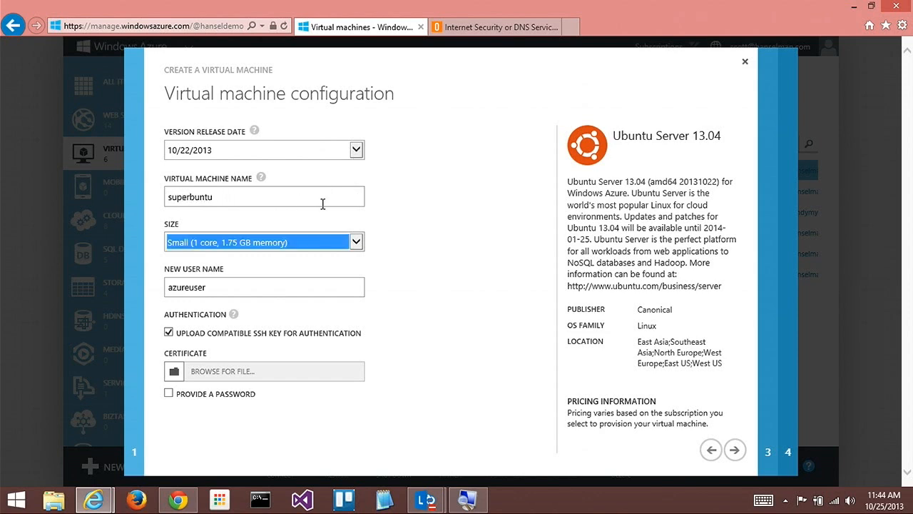
{"action": "left_click", "coordinate": [264, 287]}
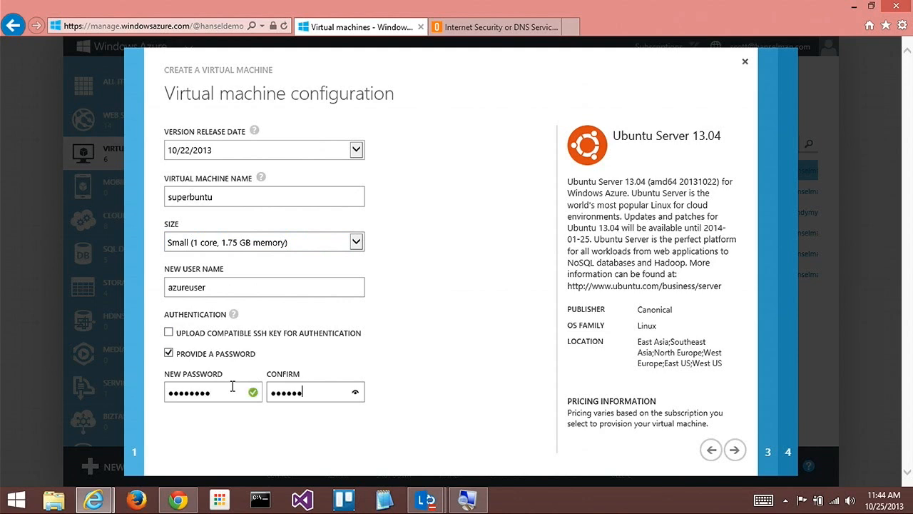
{"action": "type", "text": "•"}
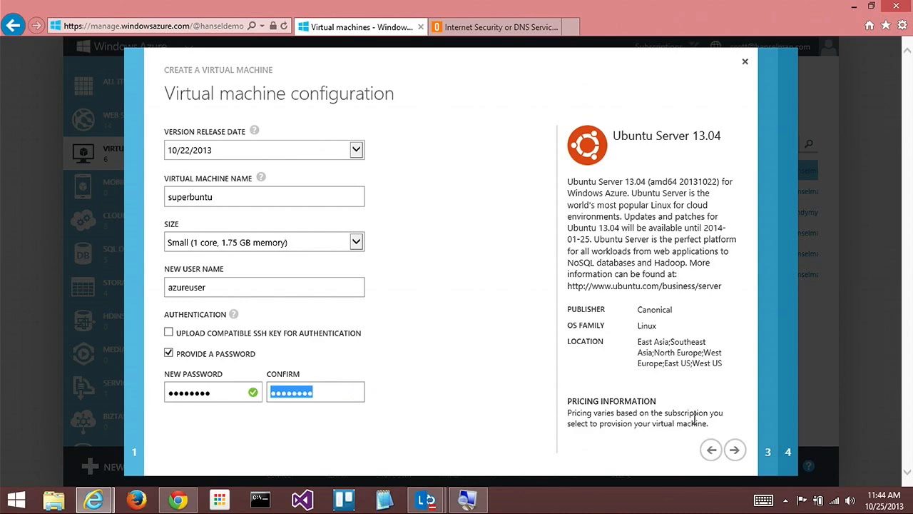
{"action": "mouse_move", "coordinate": [735, 450]}
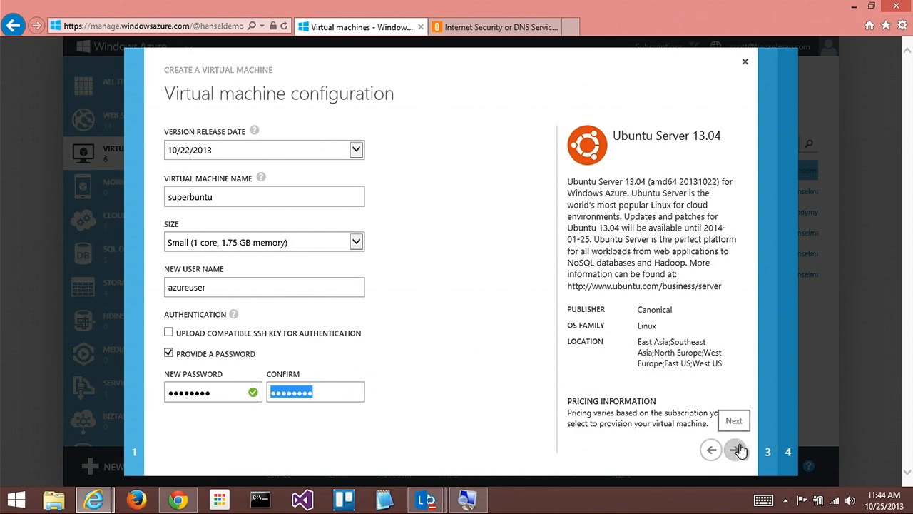
{"action": "left_click", "coordinate": [735, 450]}
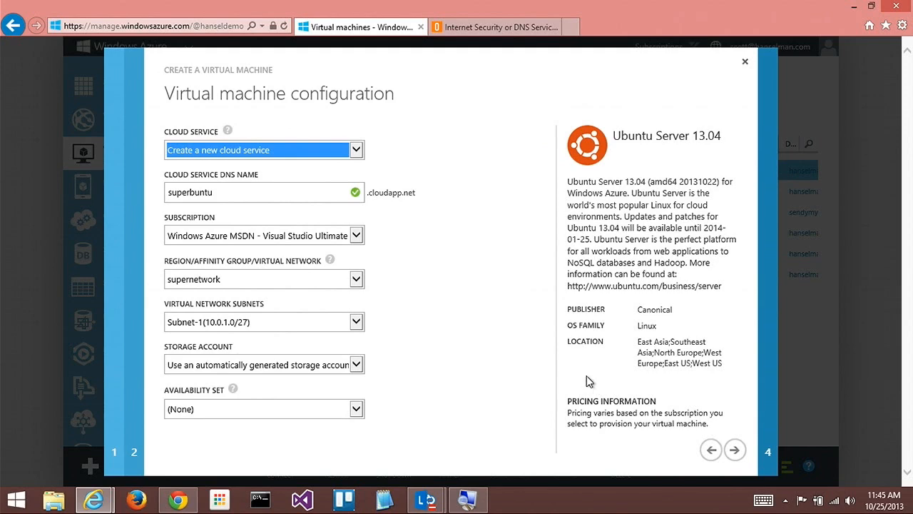
{"action": "mouse_move", "coordinate": [221, 326]}
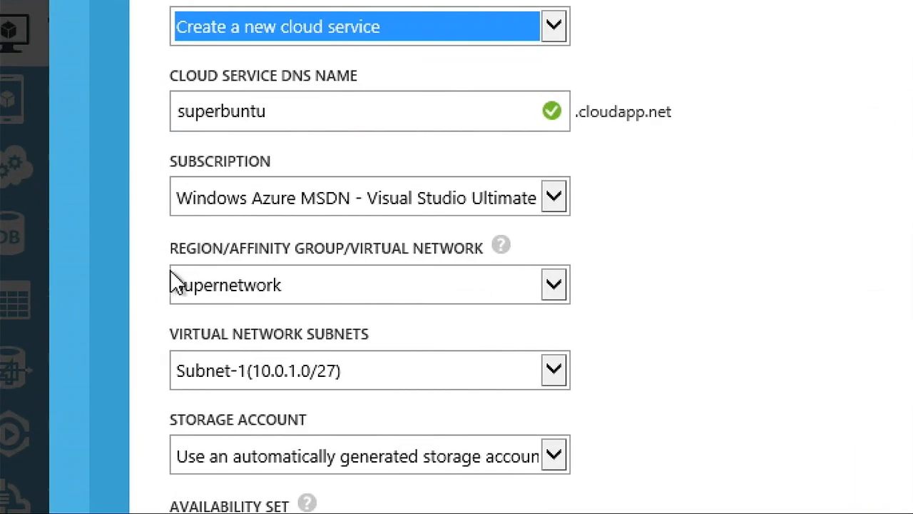
- Place the VM in supernetwork with availability set None
{"action": "left_click", "coordinate": [552, 284]}
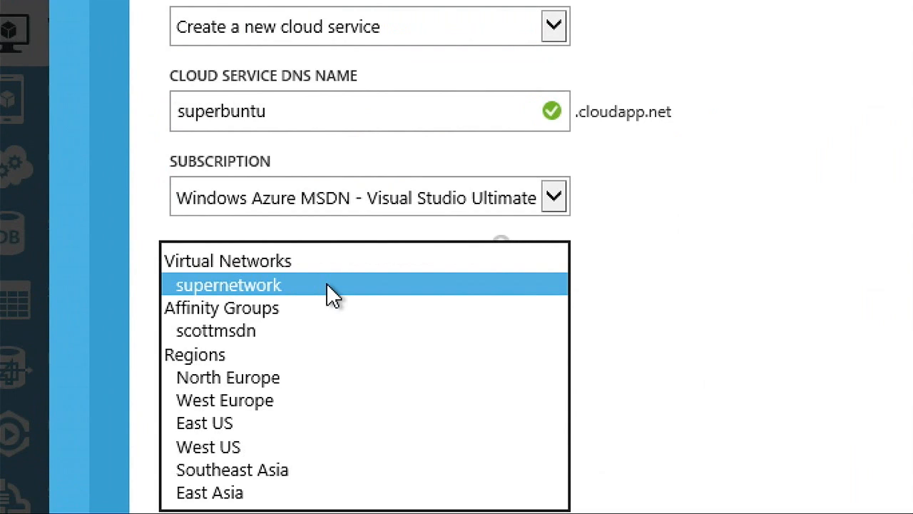
{"action": "mouse_move", "coordinate": [318, 293]}
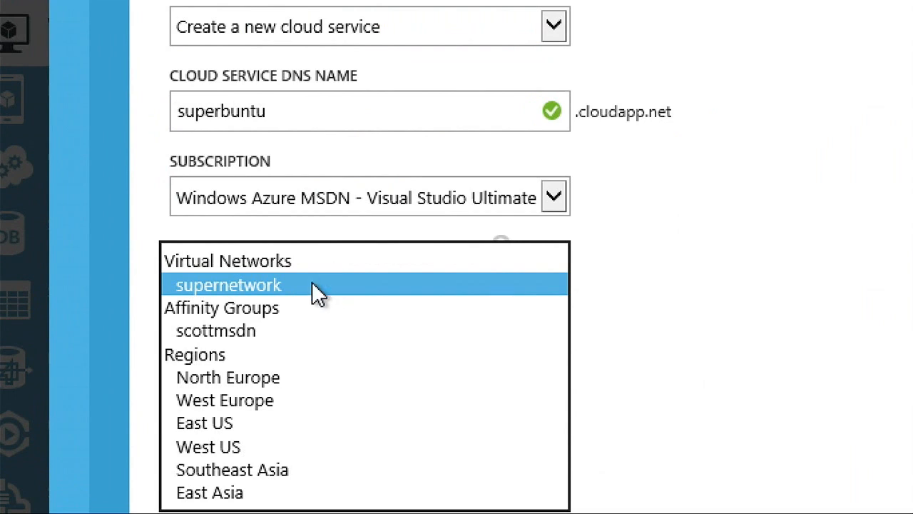
{"action": "left_click", "coordinate": [228, 284]}
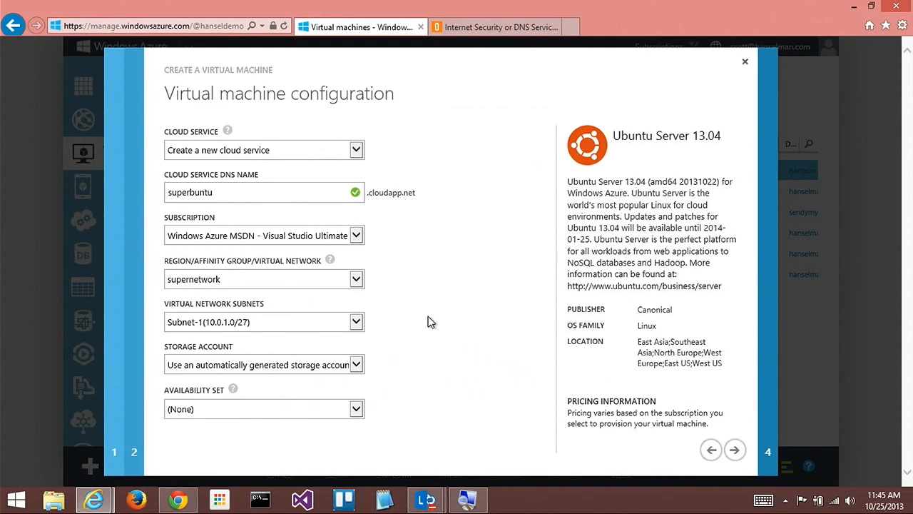
{"action": "left_click", "coordinate": [356, 408]}
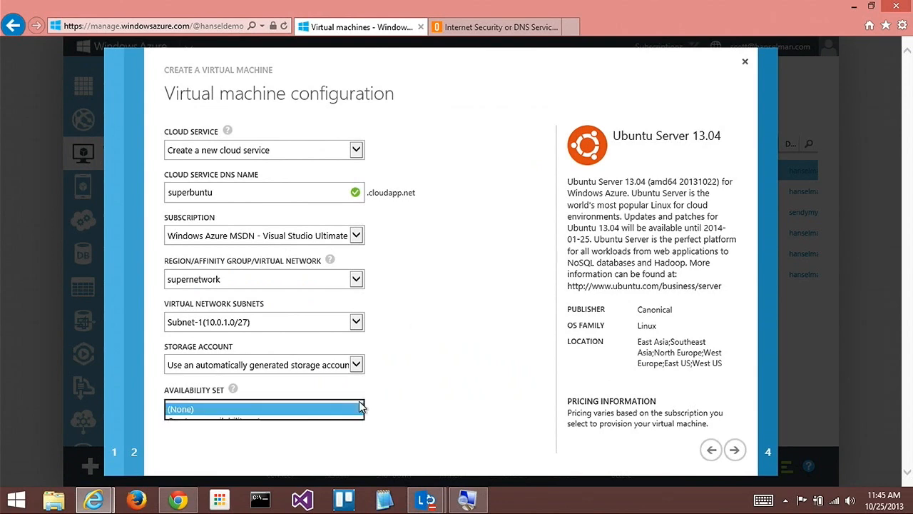
{"action": "left_click", "coordinate": [264, 408]}
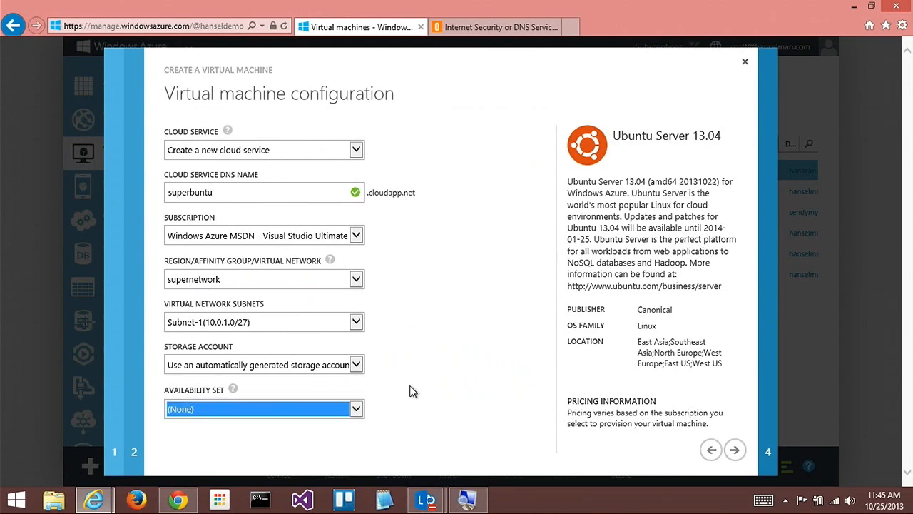
{"action": "mouse_move", "coordinate": [624, 430]}
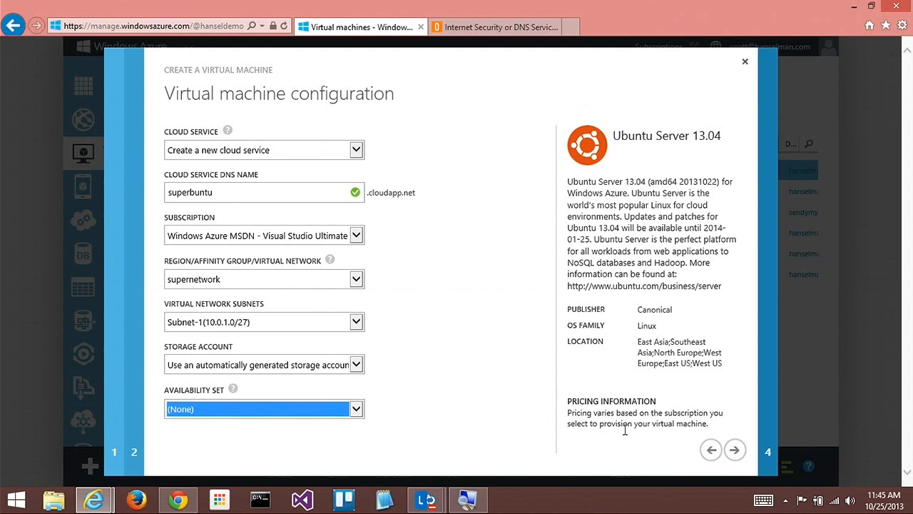
{"action": "mouse_move", "coordinate": [728, 426]}
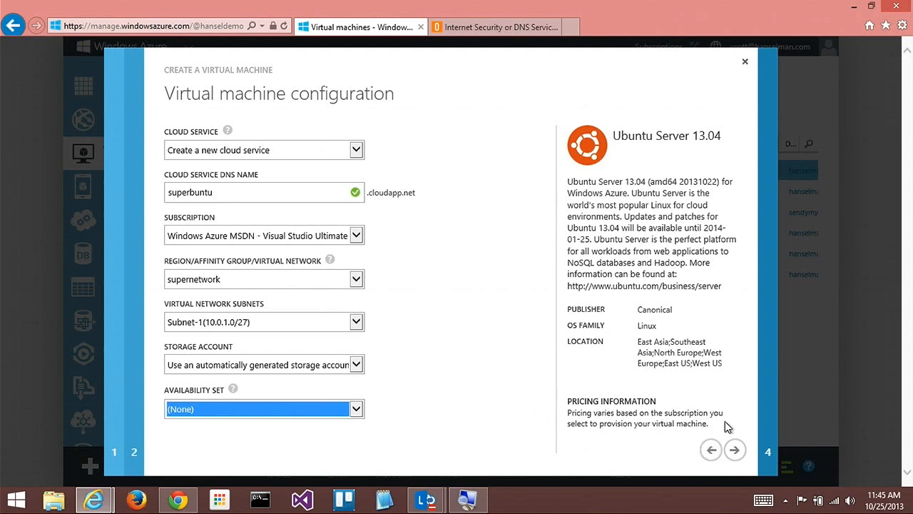
{"action": "mouse_move", "coordinate": [728, 439]}
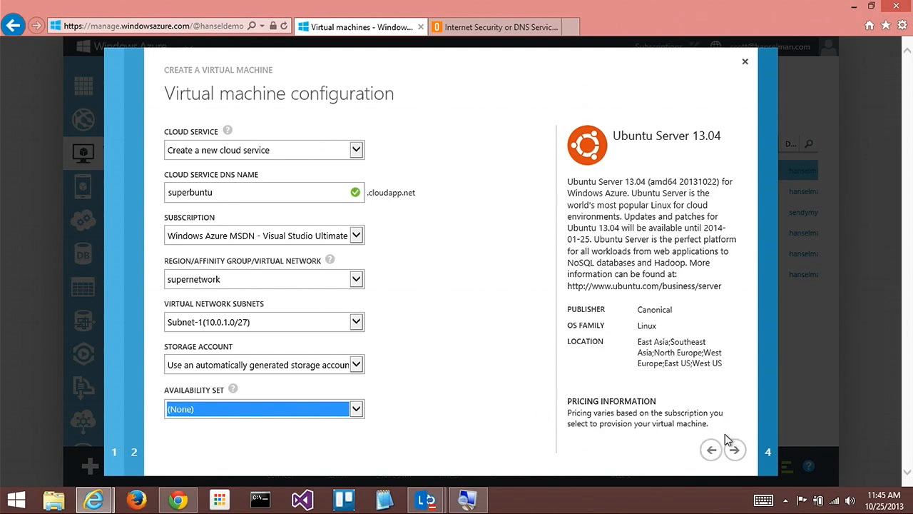
{"action": "mouse_move", "coordinate": [734, 450]}
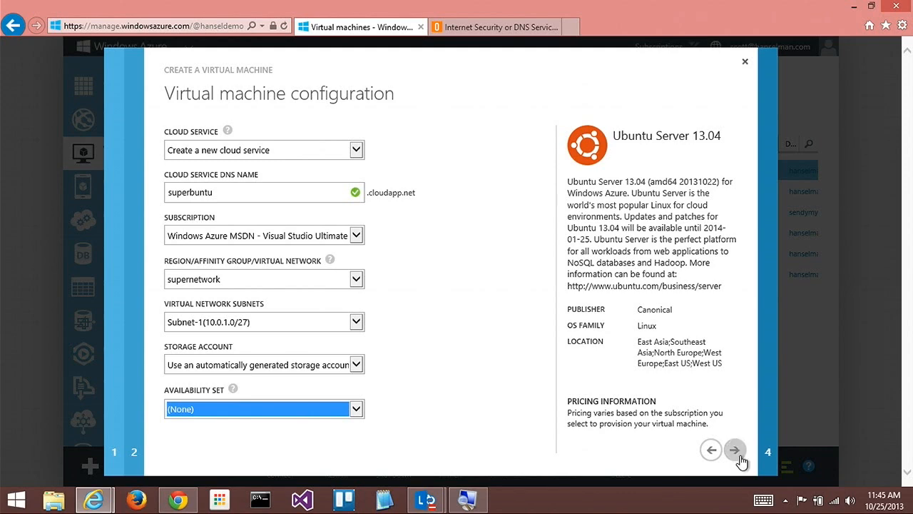
{"action": "left_click", "coordinate": [736, 450]}
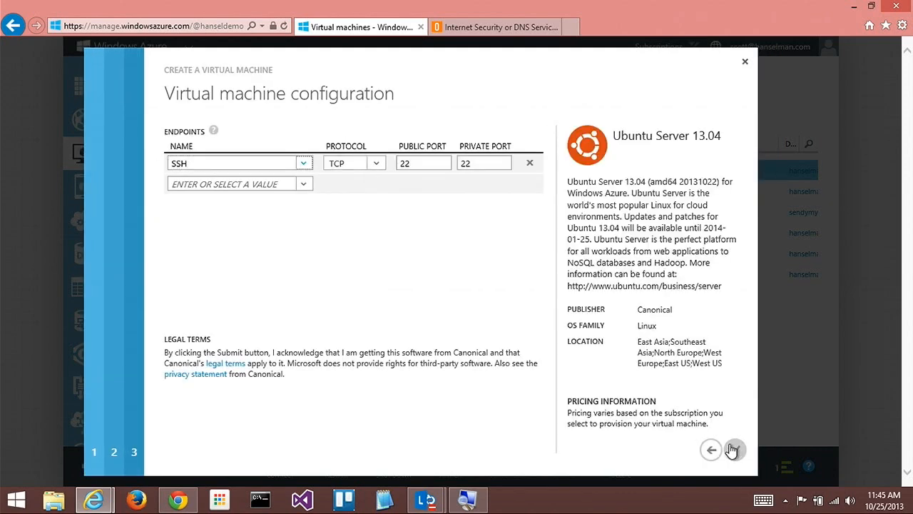
- Submit superbuntu for provisioning and go back to the virtual networks section
{"action": "left_click", "coordinate": [734, 449]}
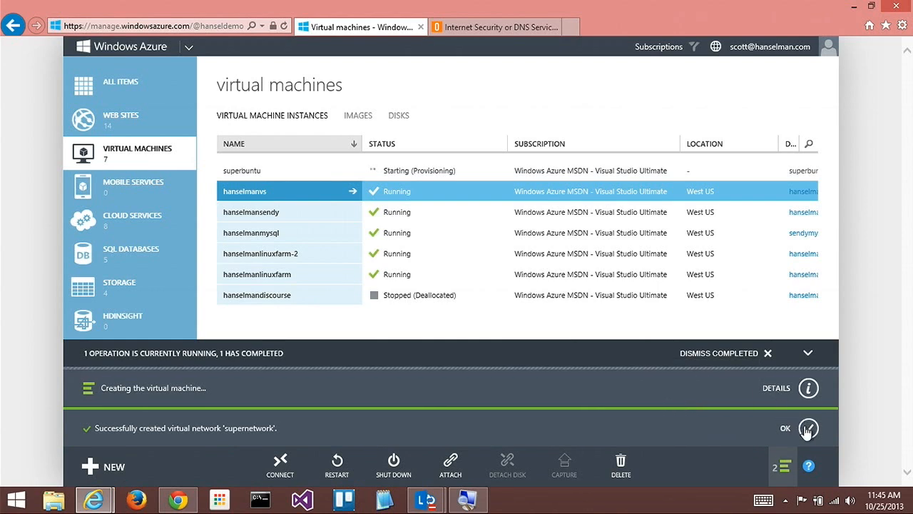
{"action": "mouse_move", "coordinate": [731, 357]}
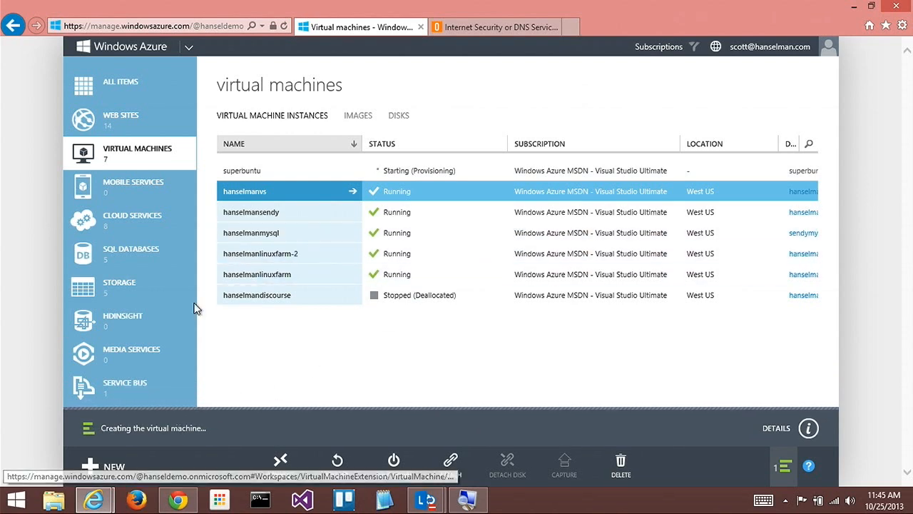
{"action": "scroll", "scroll_direction": "down", "scroll_amount": 3}
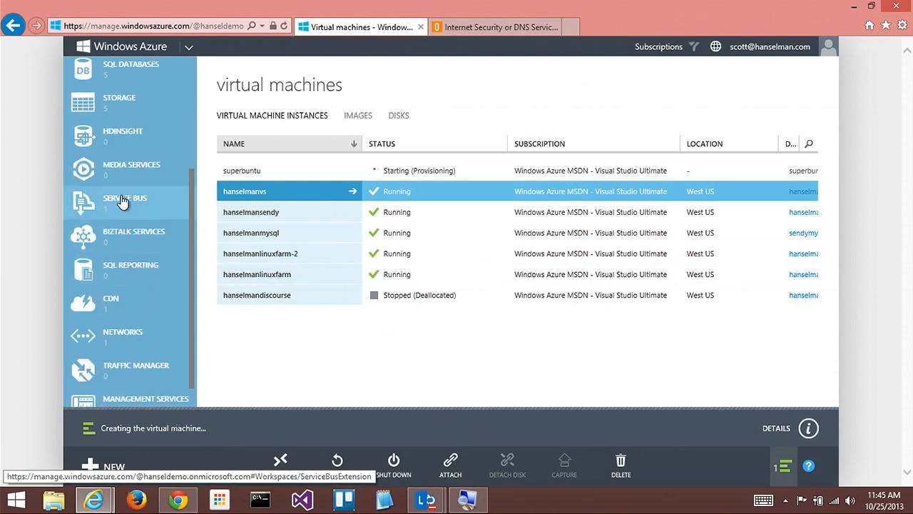
{"action": "left_click", "coordinate": [123, 335]}
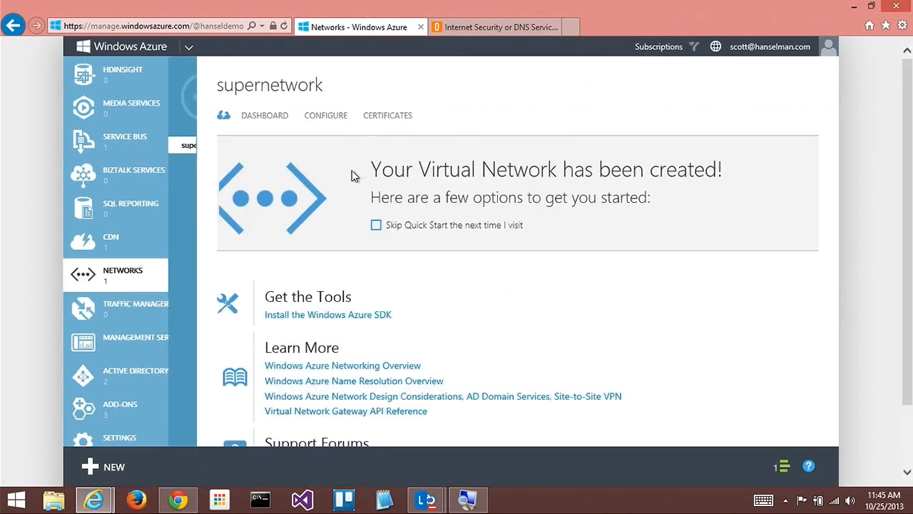
- Reopen supernetwork's dashboard, still warning the gateway was not created
{"action": "left_click", "coordinate": [264, 115]}
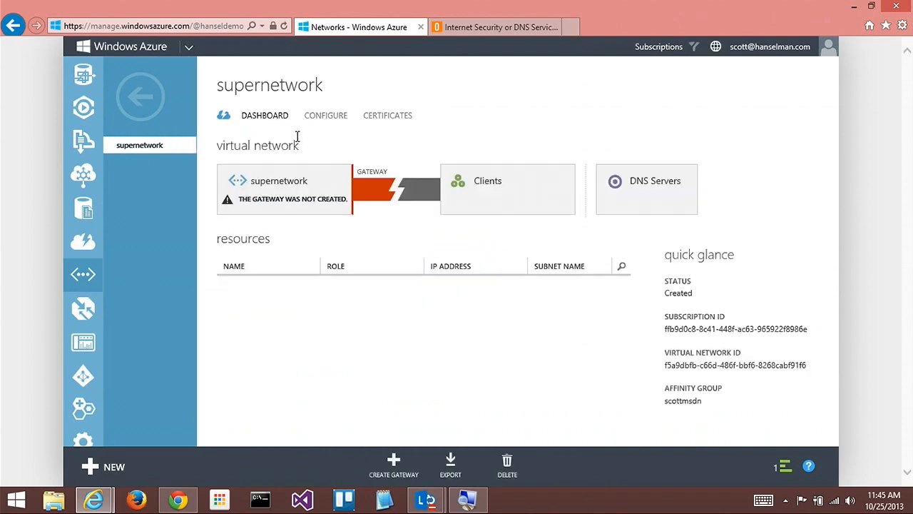
{"action": "mouse_move", "coordinate": [346, 288]}
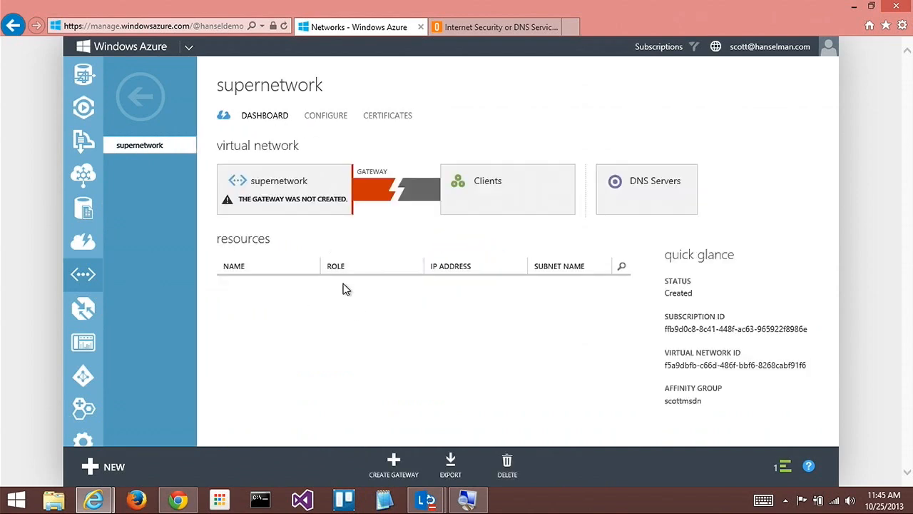
{"action": "mouse_move", "coordinate": [770, 488]}
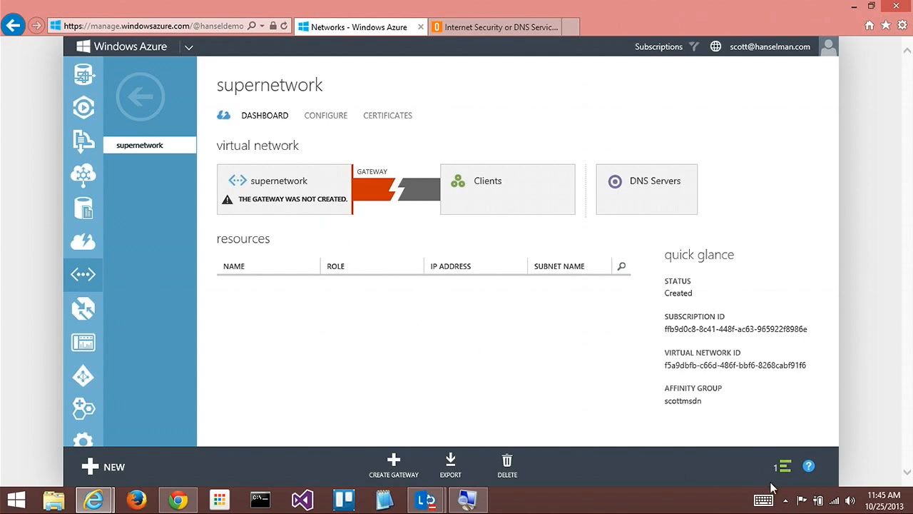